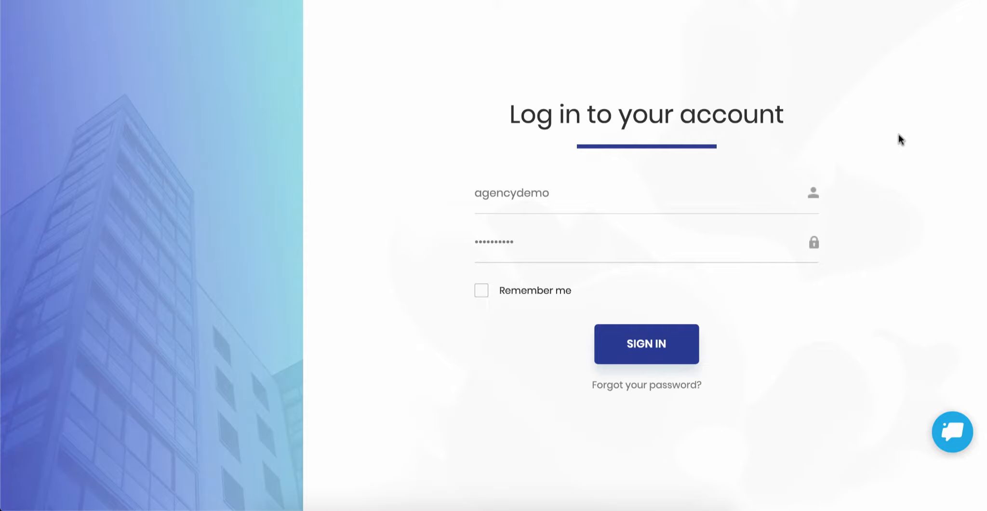
{"action": "mouse_move", "coordinate": [268, 244]}
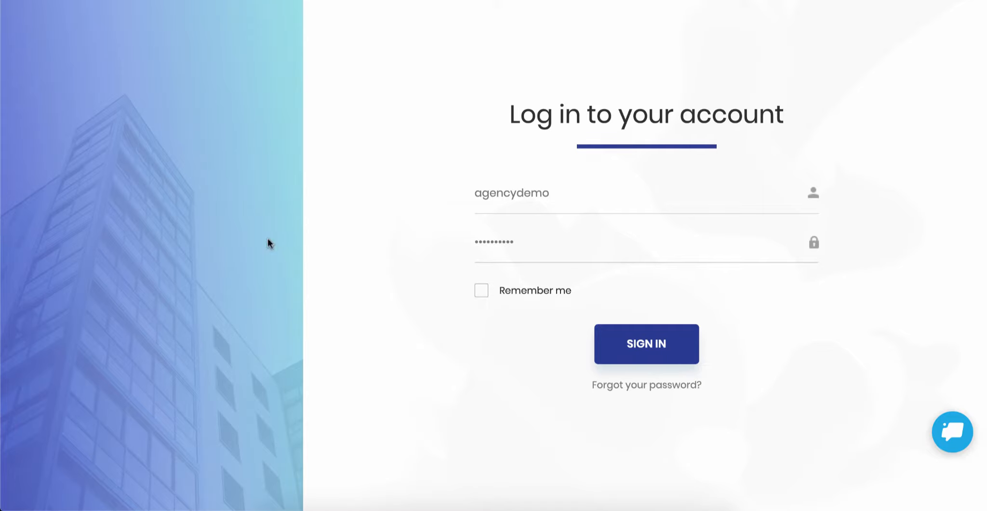
{"action": "mouse_move", "coordinate": [645, 384]}
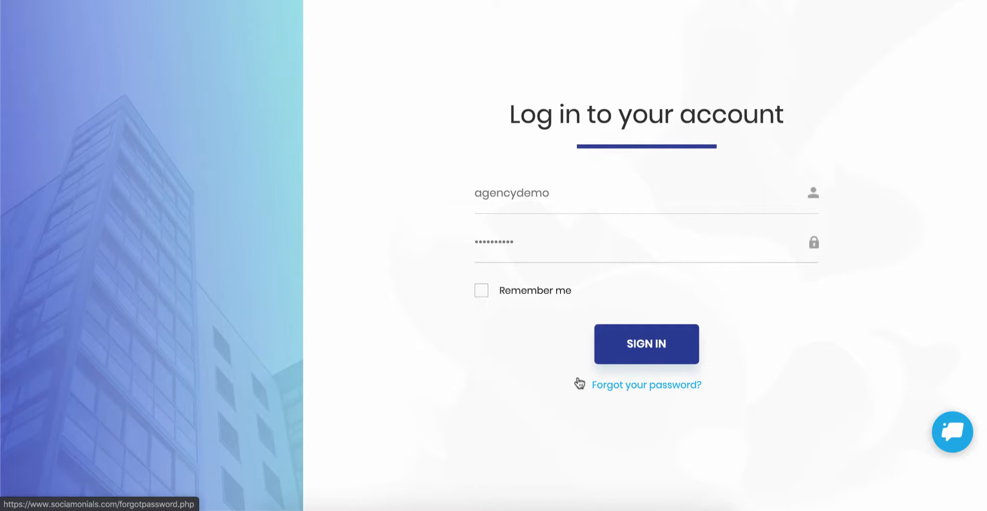
{"action": "mouse_move", "coordinate": [474, 391]}
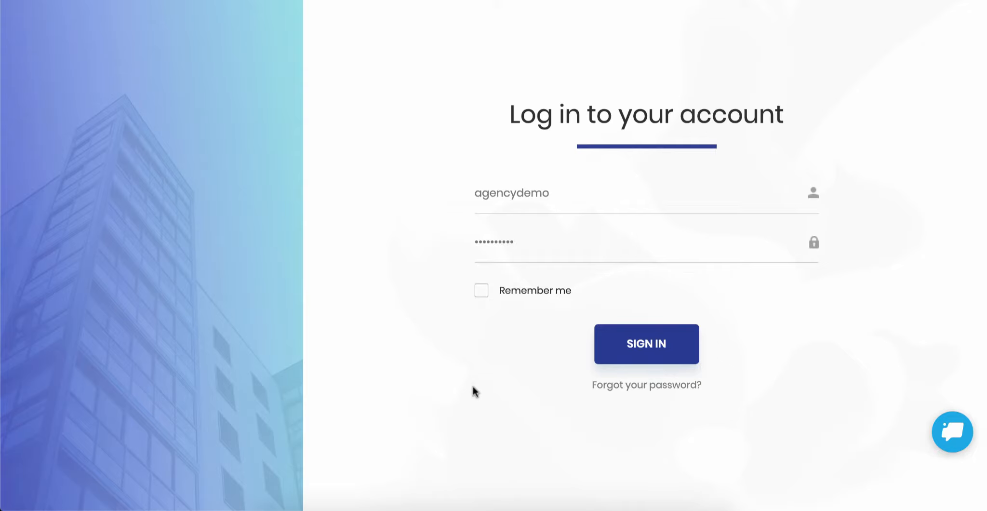
{"action": "mouse_move", "coordinate": [169, 8]}
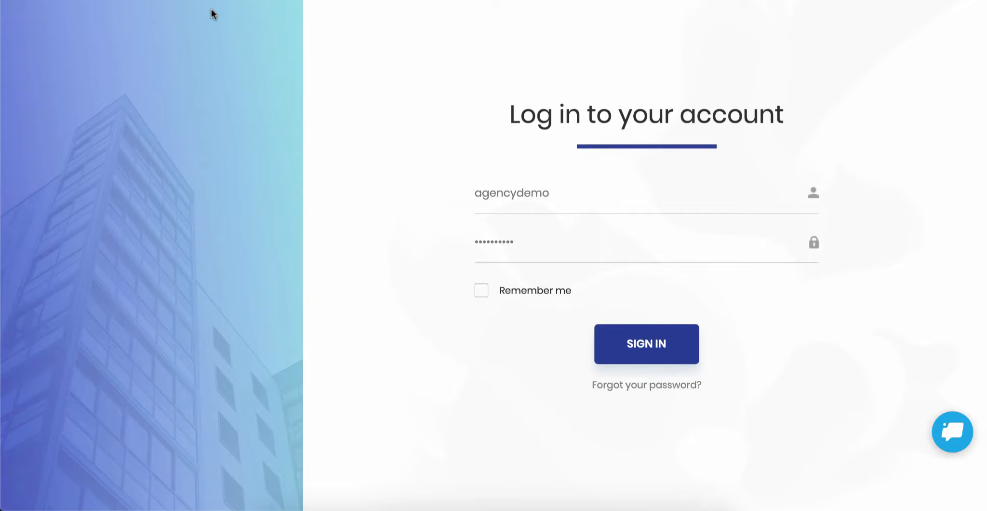
{"action": "mouse_move", "coordinate": [811, 147]}
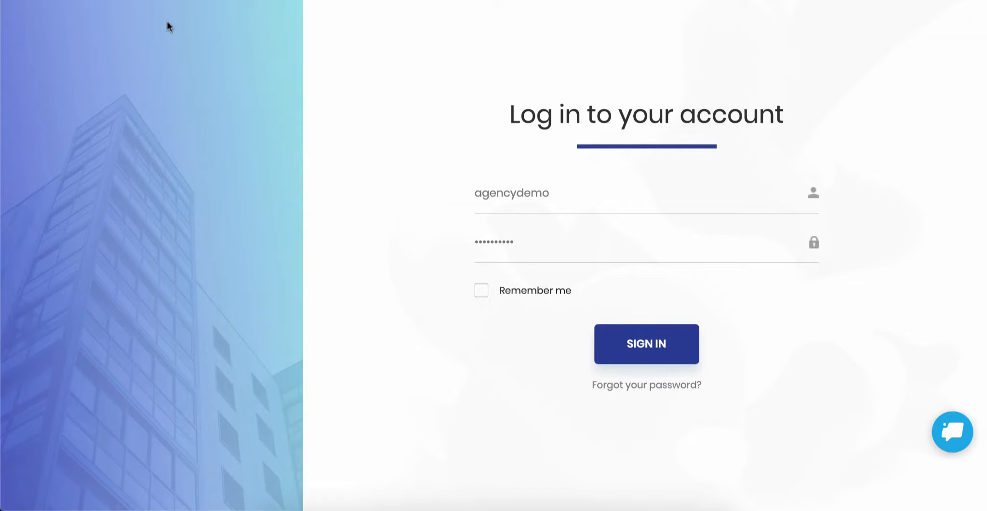
{"action": "mouse_move", "coordinate": [344, 28]}
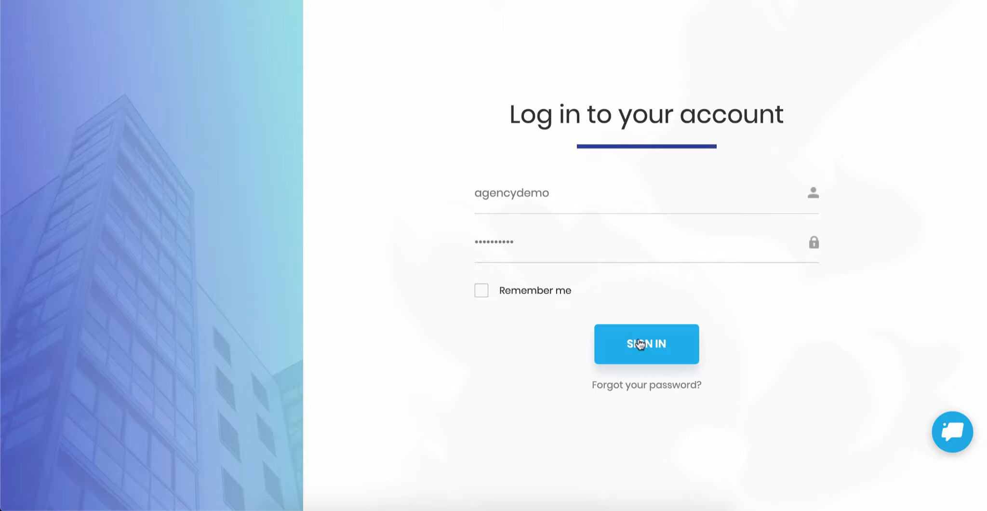
Step: Sign in to the agencydemo account and land on the Publish composer
{"action": "left_click", "coordinate": [645, 343]}
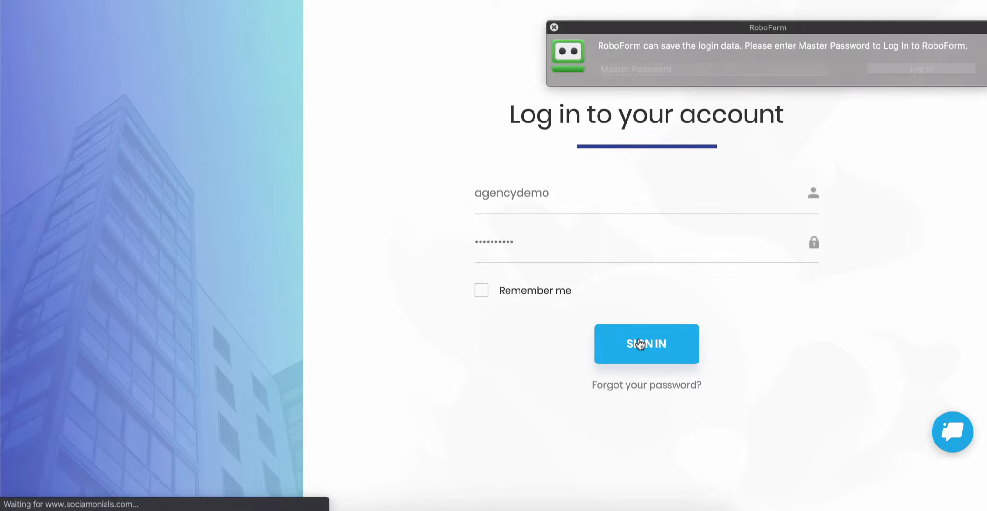
{"action": "left_click", "coordinate": [645, 343]}
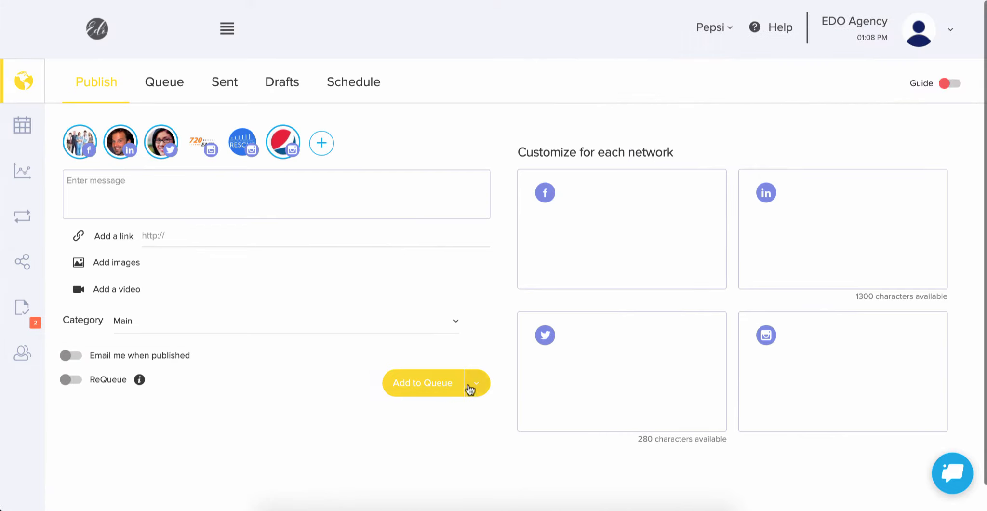
{"action": "mouse_move", "coordinate": [498, 284]}
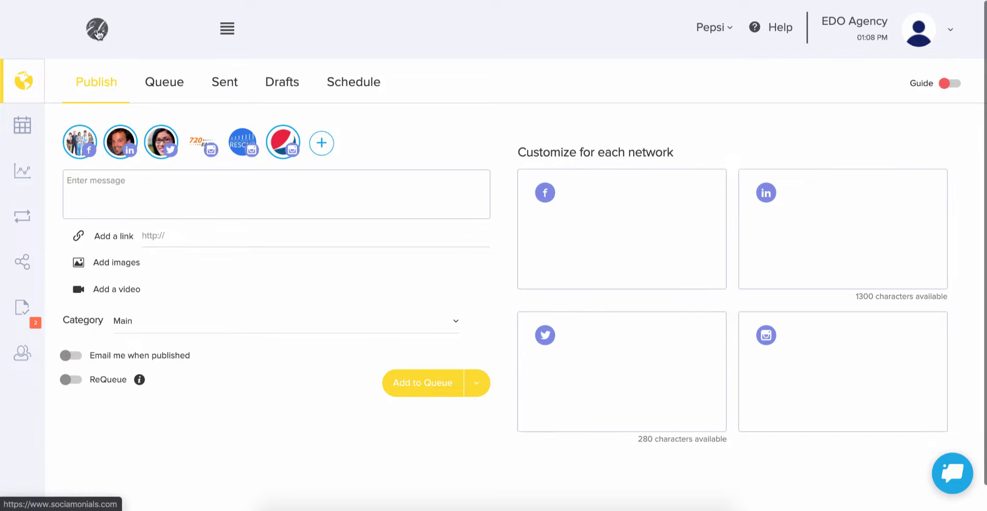
{"action": "mouse_move", "coordinate": [834, 111]}
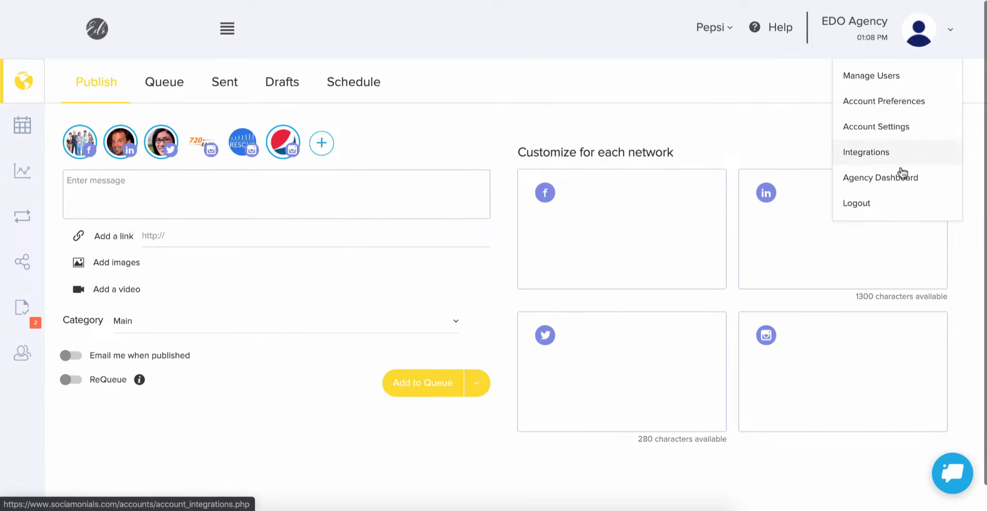
Step: Go to Agency Dashboard > White Label and scroll through logo, colours, domain and email server sections
{"action": "left_click", "coordinate": [880, 176]}
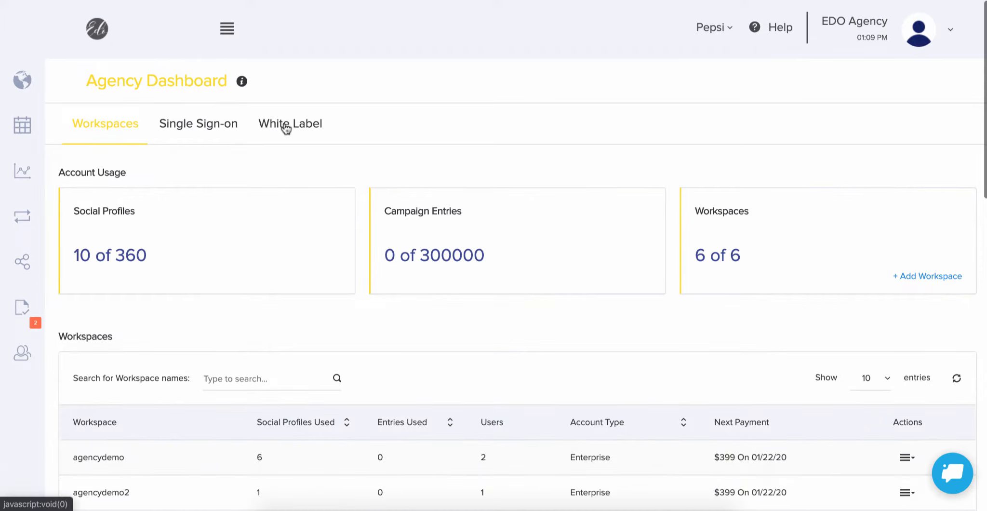
{"action": "left_click", "coordinate": [289, 123]}
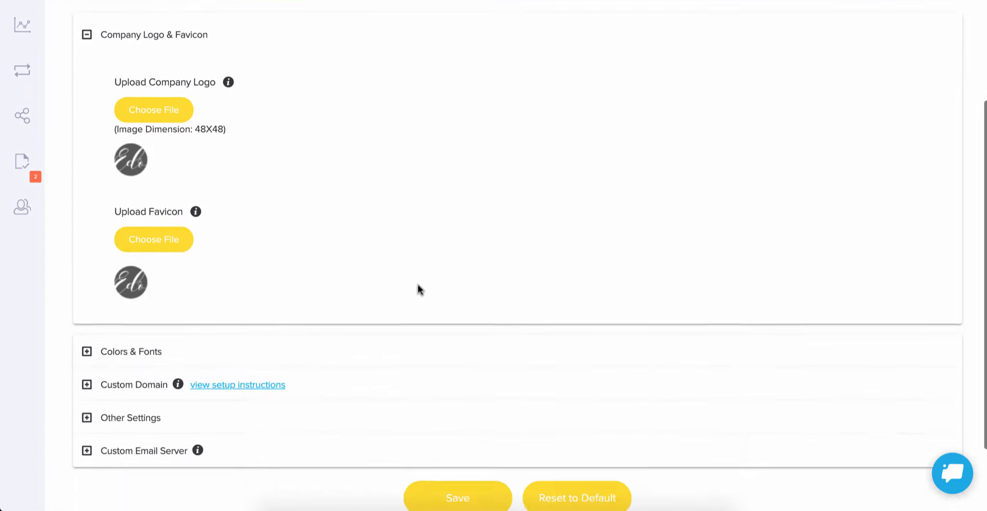
{"action": "scroll", "scroll_direction": "down", "scroll_amount": 3}
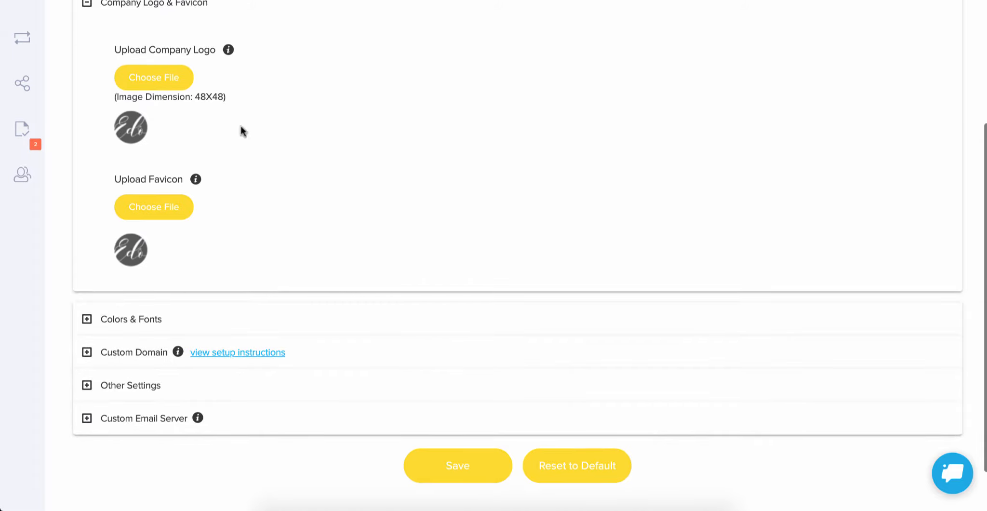
{"action": "mouse_move", "coordinate": [153, 207]}
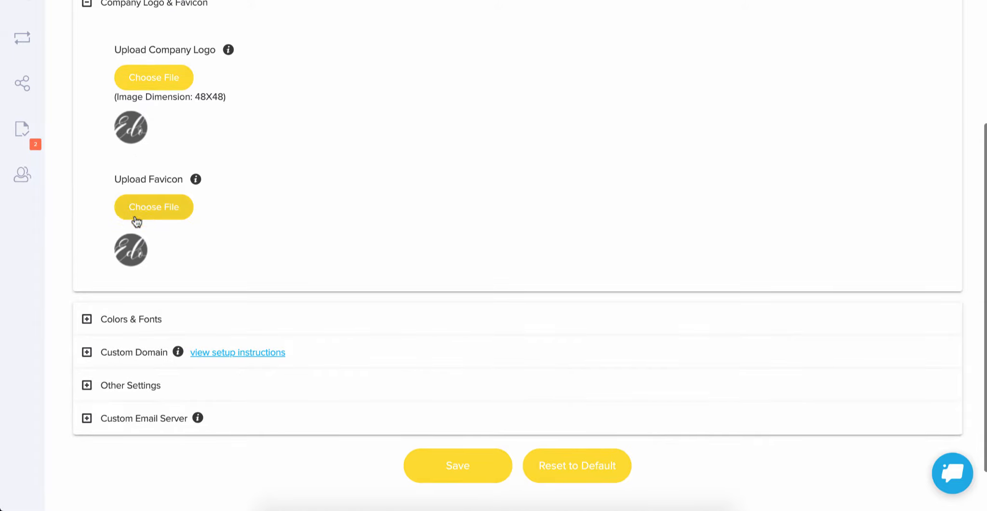
{"action": "mouse_move", "coordinate": [117, 304]}
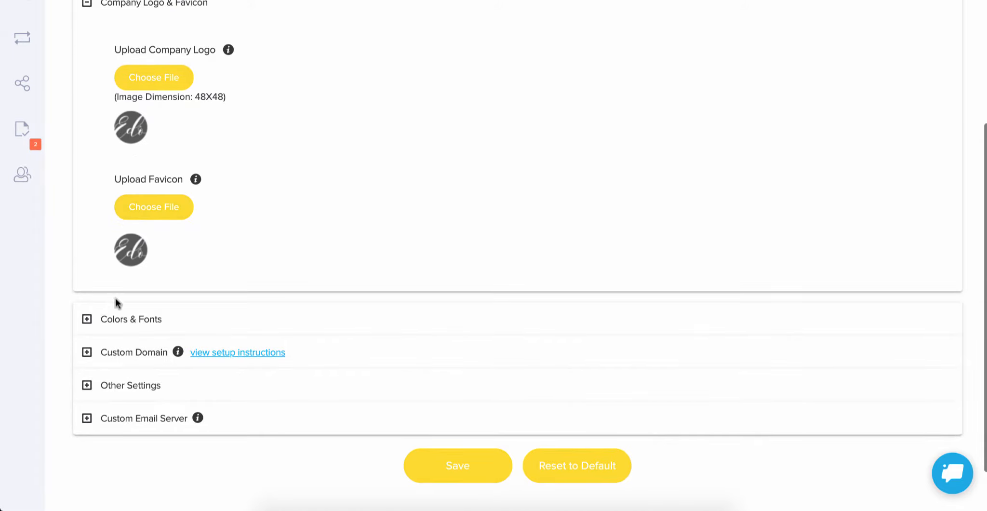
{"action": "scroll", "scroll_direction": "down", "scroll_amount": 3}
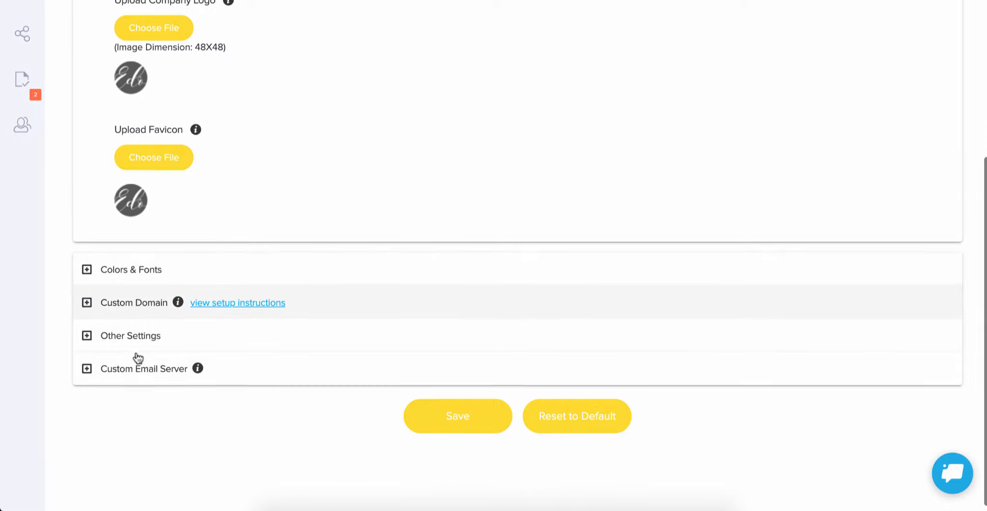
{"action": "scroll", "scroll_direction": "down", "scroll_amount": 3}
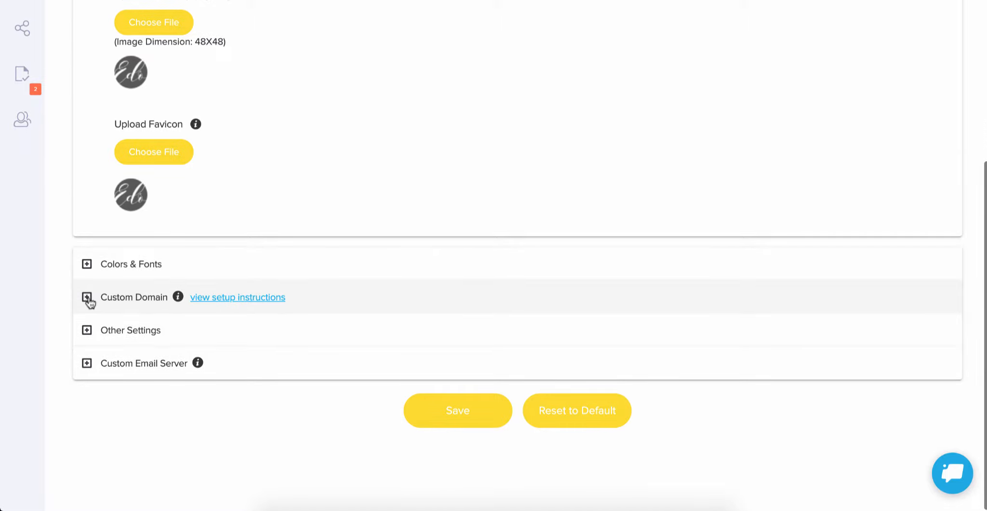
Step: Review the Custom Domain settings, then show the Help menu listing Support Portal and Tutorial Videos
{"action": "left_click", "coordinate": [87, 297]}
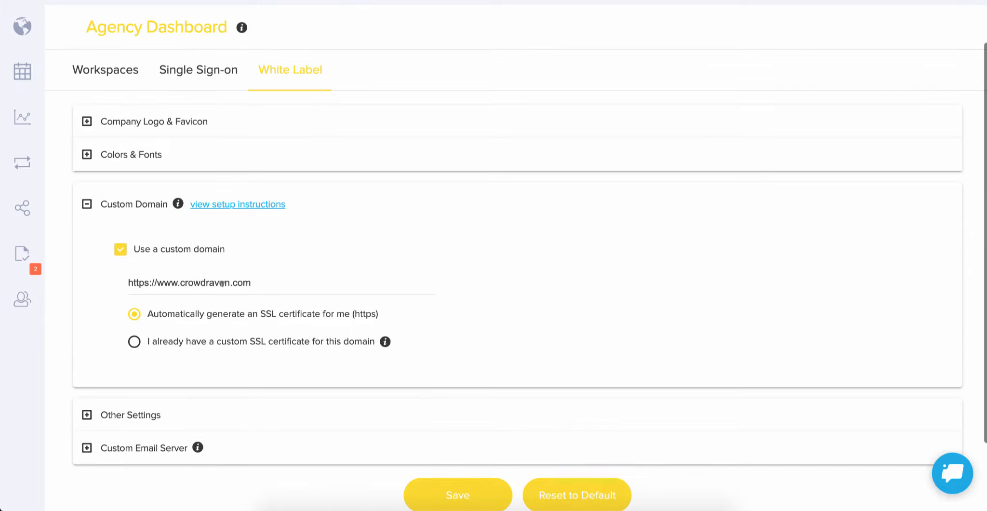
{"action": "mouse_move", "coordinate": [244, 209]}
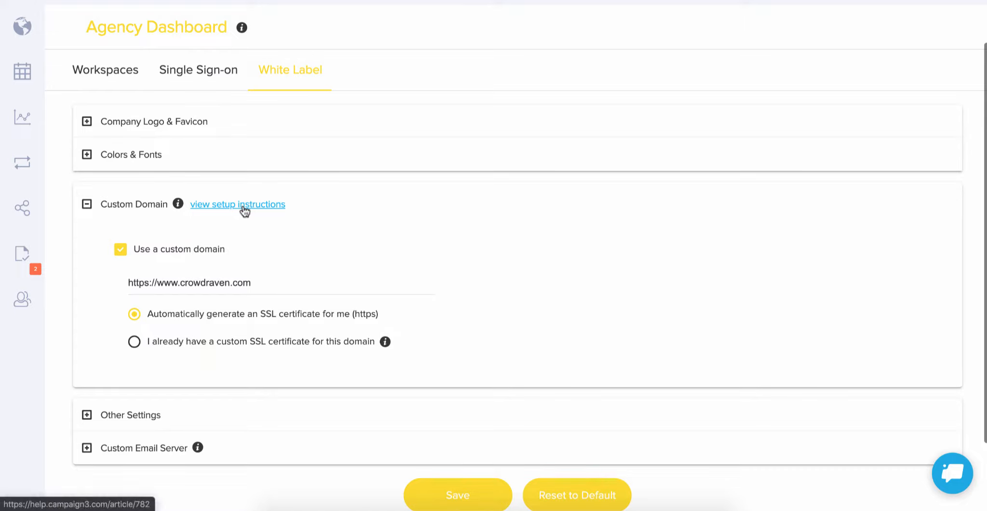
{"action": "scroll", "scroll_direction": "down", "scroll_amount": 3}
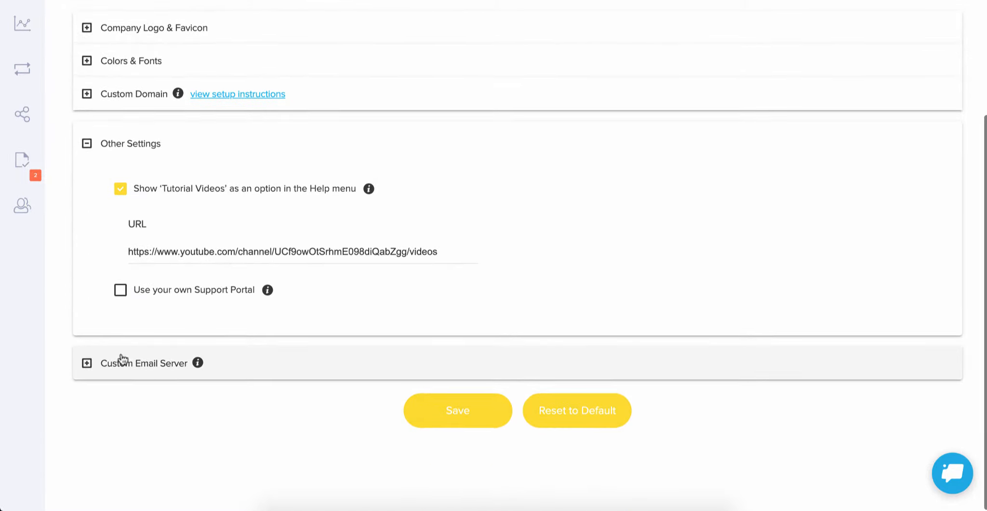
{"action": "mouse_move", "coordinate": [231, 235]}
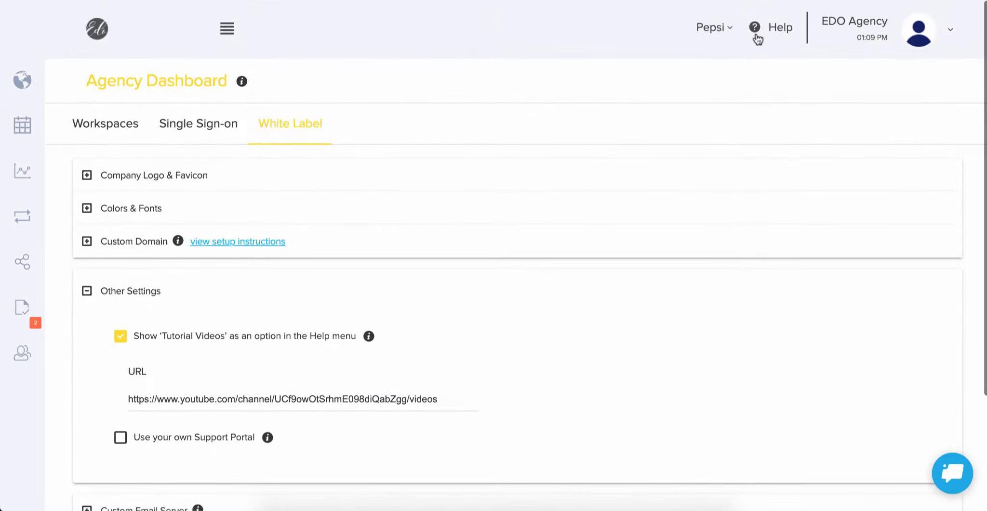
{"action": "left_click", "coordinate": [780, 27]}
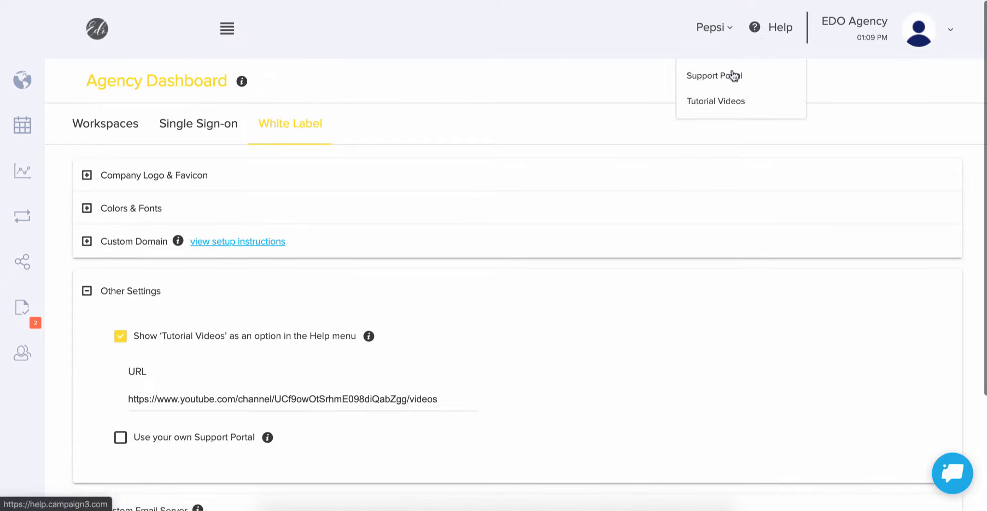
{"action": "mouse_move", "coordinate": [716, 100]}
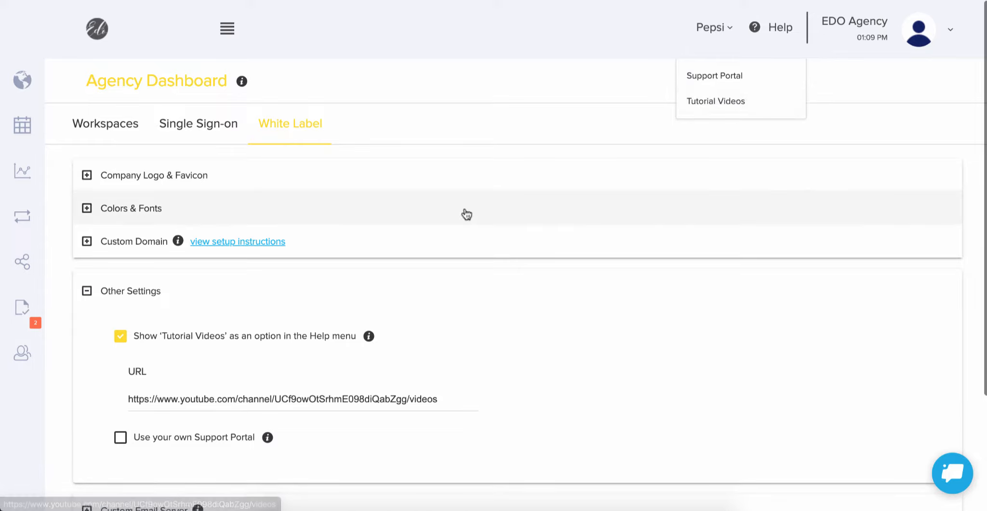
Step: Scroll through the Custom Email Server section showing the Mailgun SMTP setup and sender details
{"action": "scroll", "scroll_direction": "down", "scroll_amount": 3}
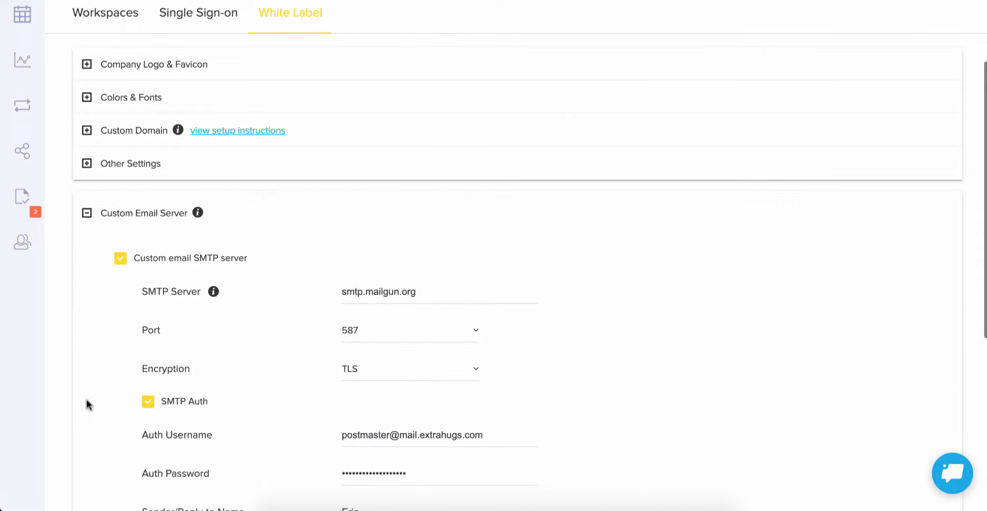
{"action": "mouse_move", "coordinate": [724, 339]}
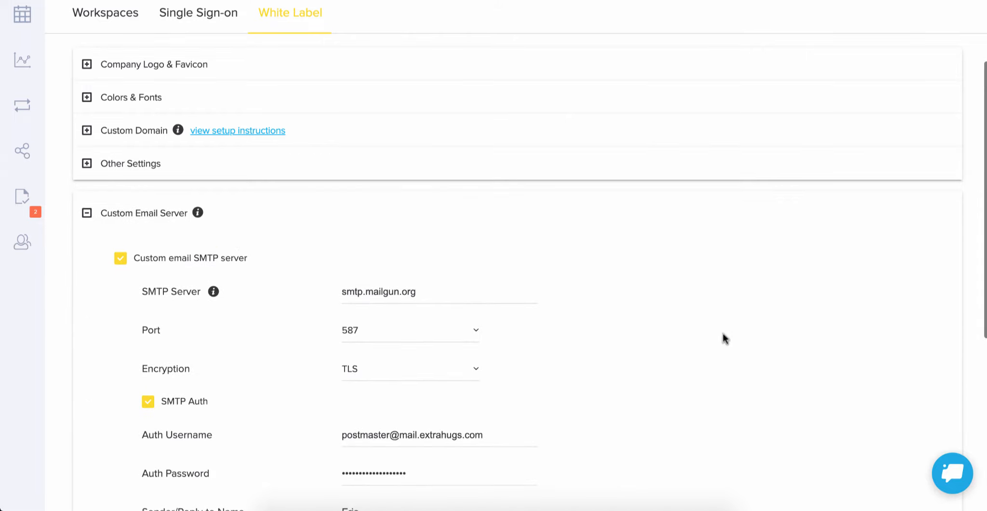
{"action": "scroll", "scroll_direction": "down", "scroll_amount": 3}
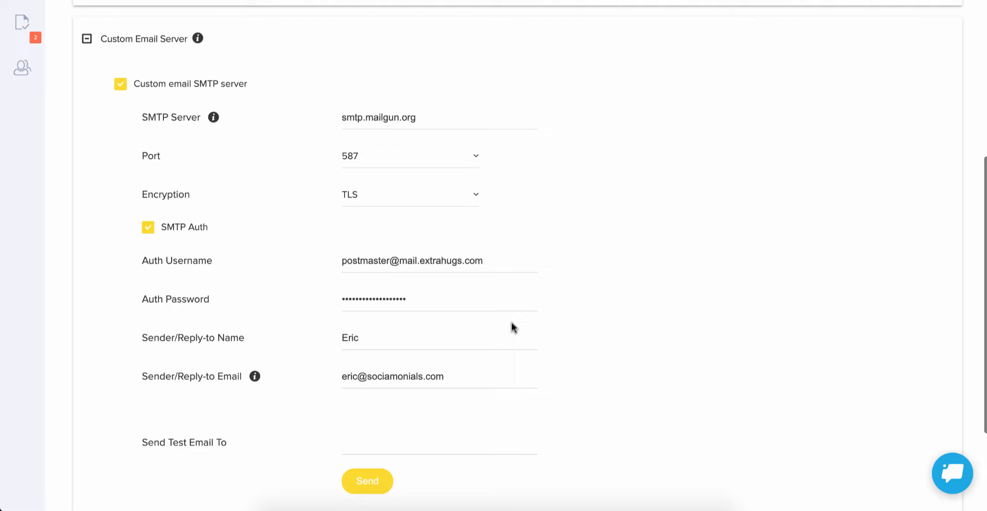
{"action": "mouse_move", "coordinate": [394, 135]}
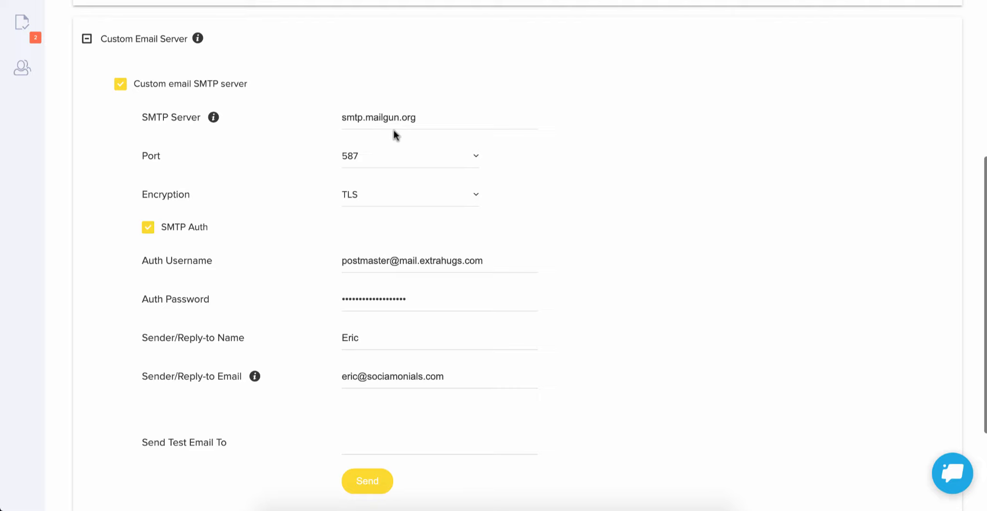
{"action": "mouse_move", "coordinate": [386, 260]}
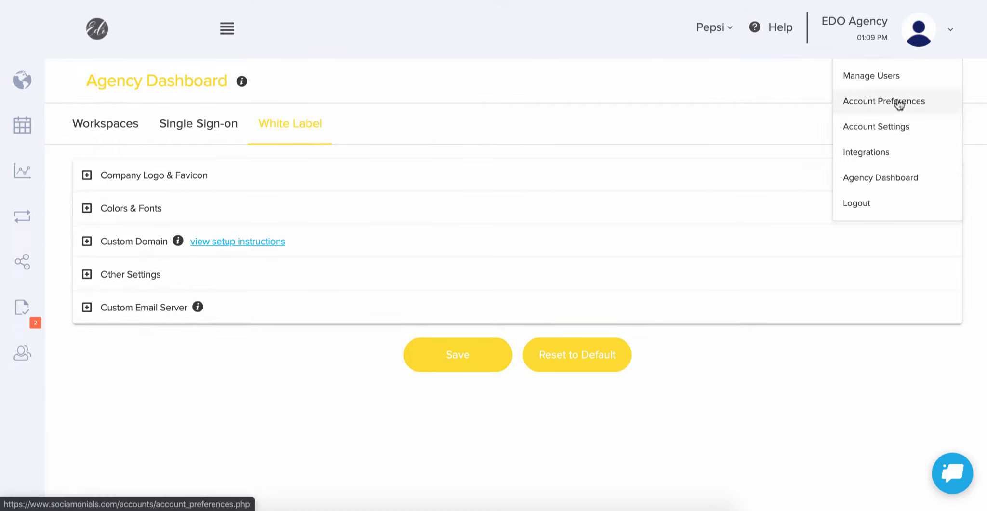
Step: Go to Account Preferences and expand Custom Campaign Domain showing the edoagency subdomain
{"action": "left_click", "coordinate": [884, 100]}
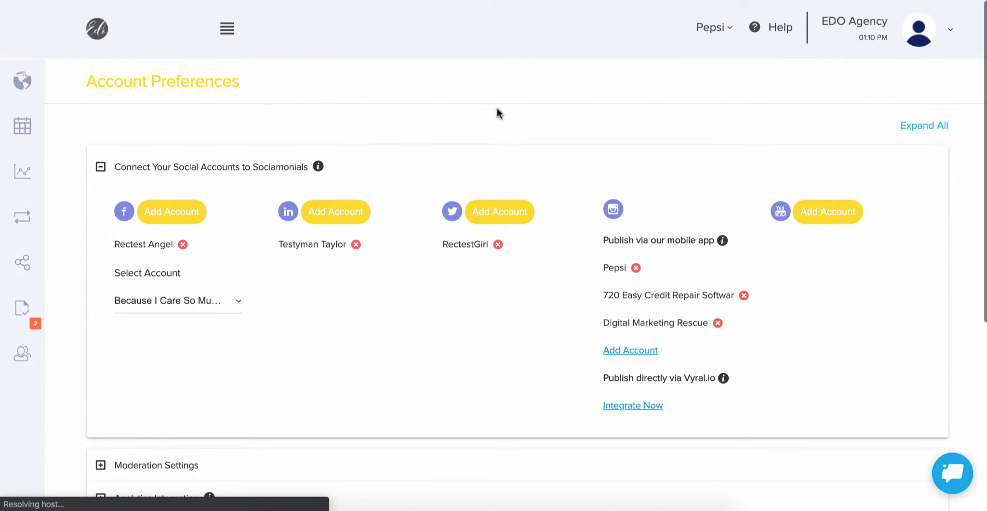
{"action": "scroll", "scroll_direction": "down", "scroll_amount": 3}
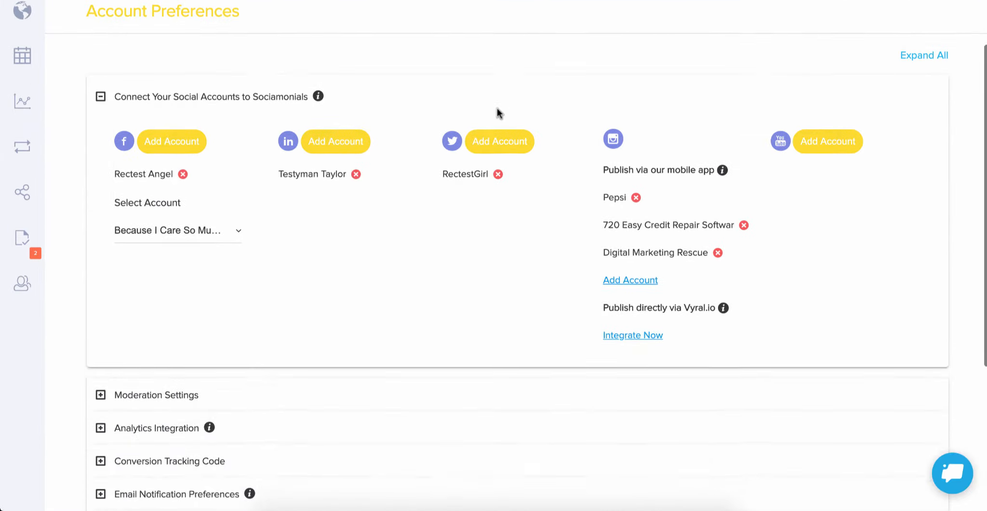
{"action": "scroll", "scroll_direction": "down", "scroll_amount": 3}
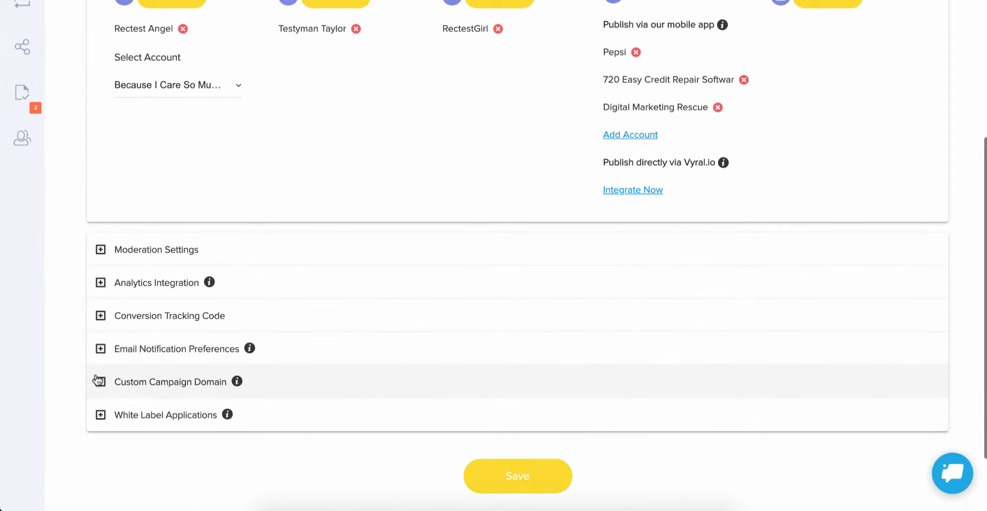
{"action": "left_click", "coordinate": [170, 381]}
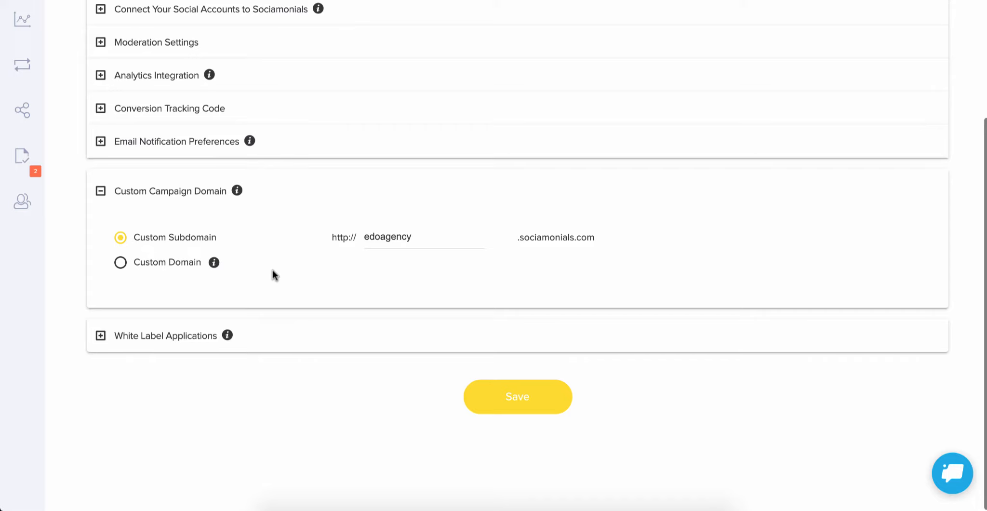
{"action": "mouse_move", "coordinate": [456, 257]}
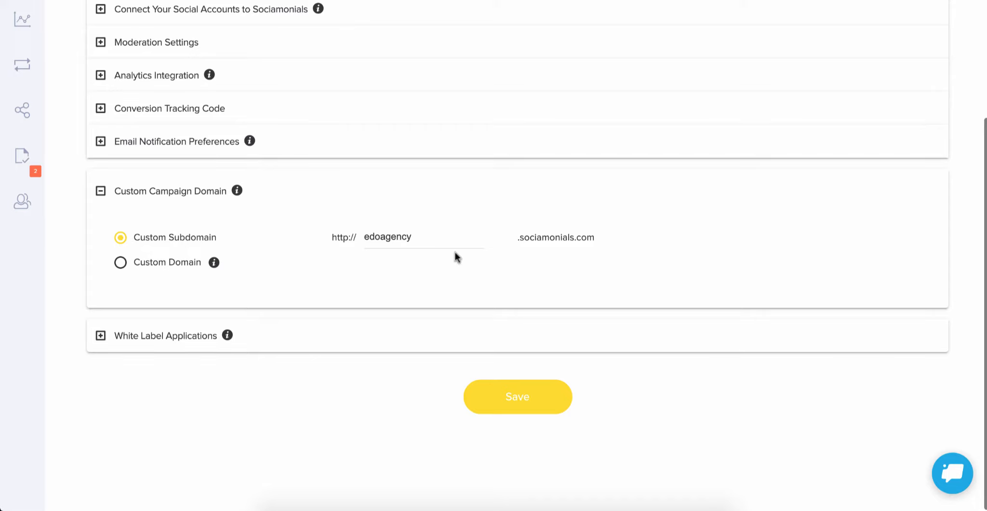
{"action": "mouse_move", "coordinate": [460, 258]}
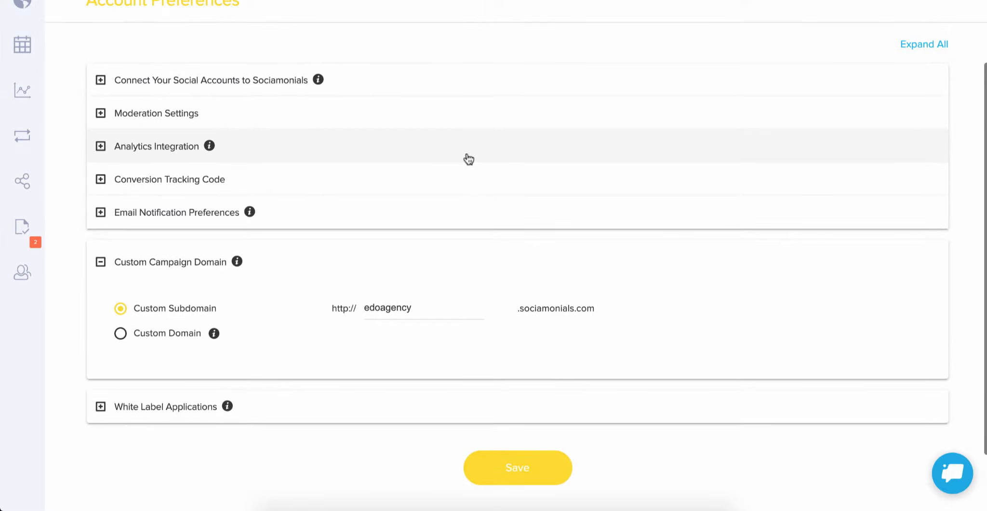
Step: Expand Email Notification Preferences and choose 'Use your mail server', revealing empty SMTP fields
{"action": "left_click", "coordinate": [100, 212]}
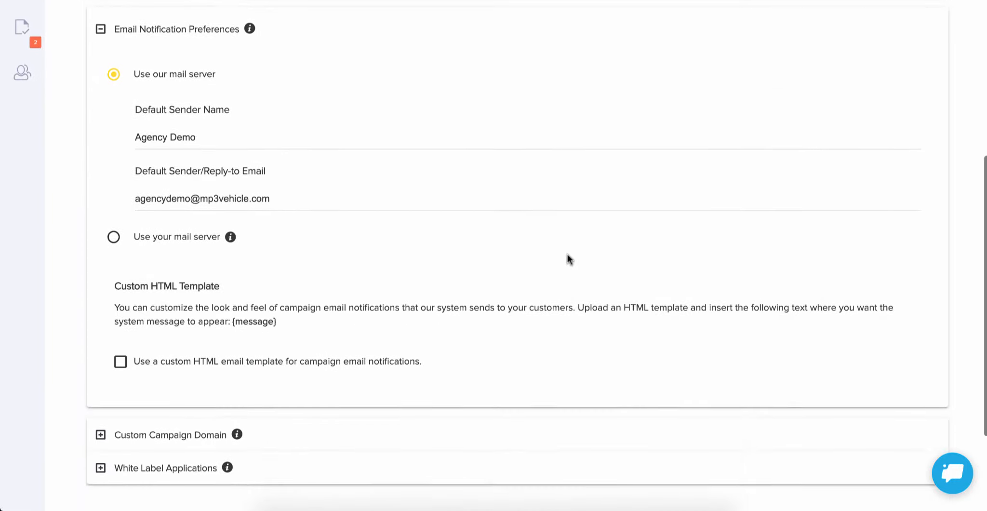
{"action": "left_click", "coordinate": [114, 236]}
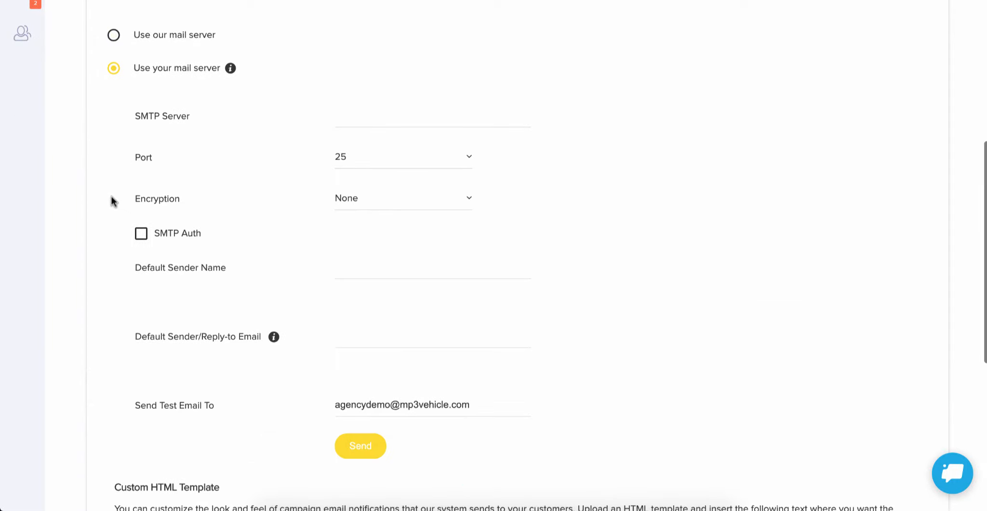
{"action": "mouse_move", "coordinate": [719, 204]}
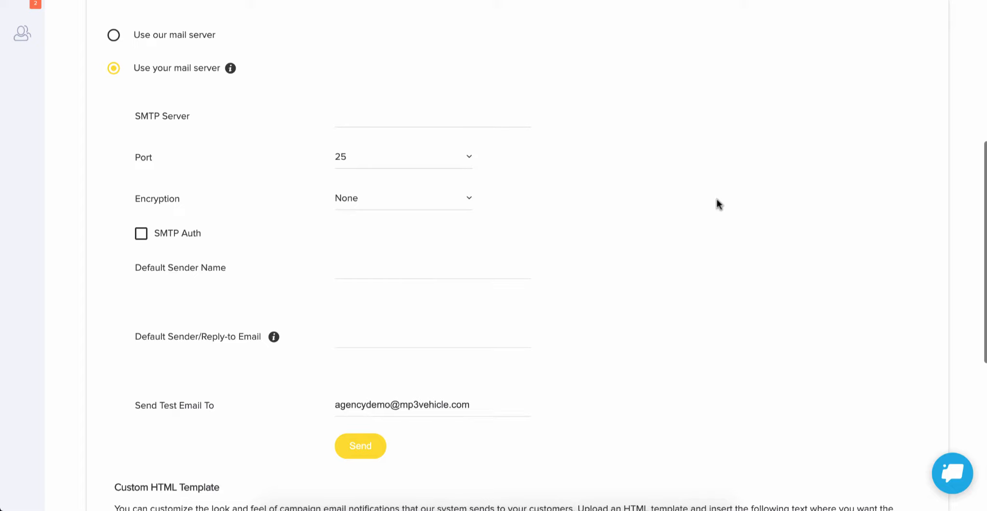
{"action": "mouse_move", "coordinate": [284, 299]}
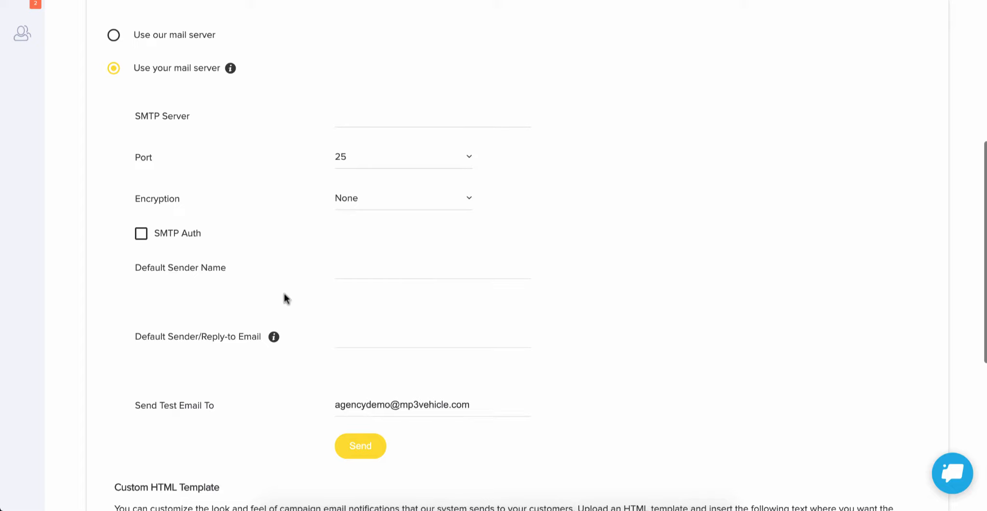
{"action": "scroll", "scroll_direction": "up", "scroll_amount": 3}
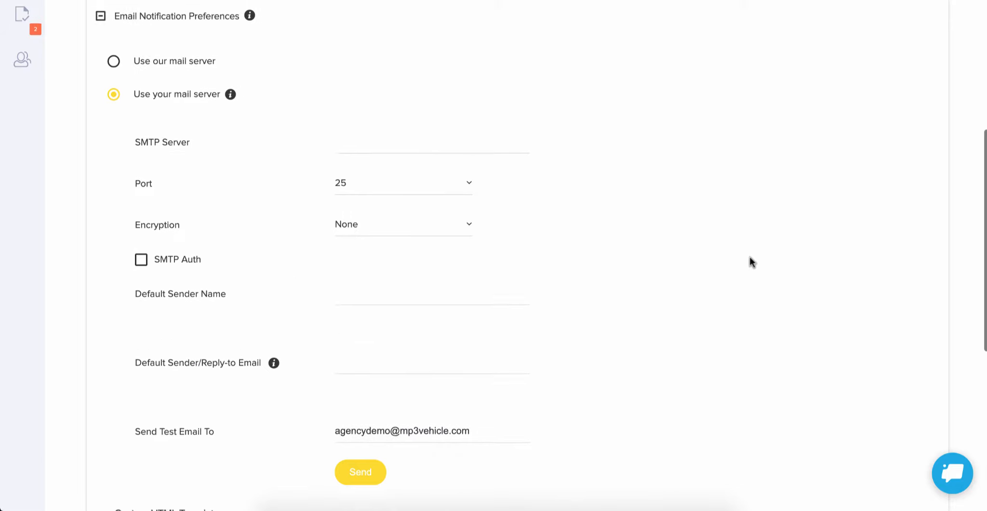
{"action": "scroll", "scroll_direction": "up", "scroll_amount": 3}
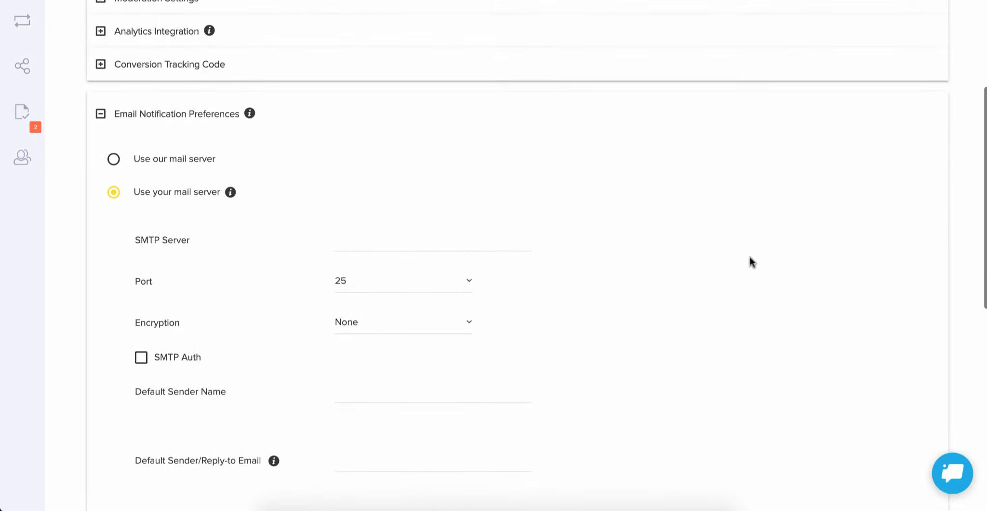
{"action": "mouse_move", "coordinate": [385, 263]}
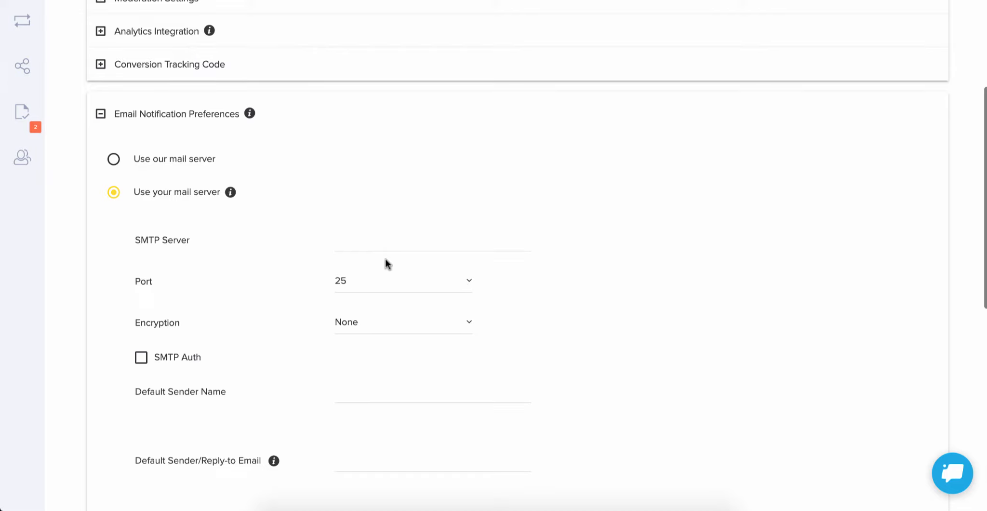
{"action": "mouse_move", "coordinate": [420, 391]}
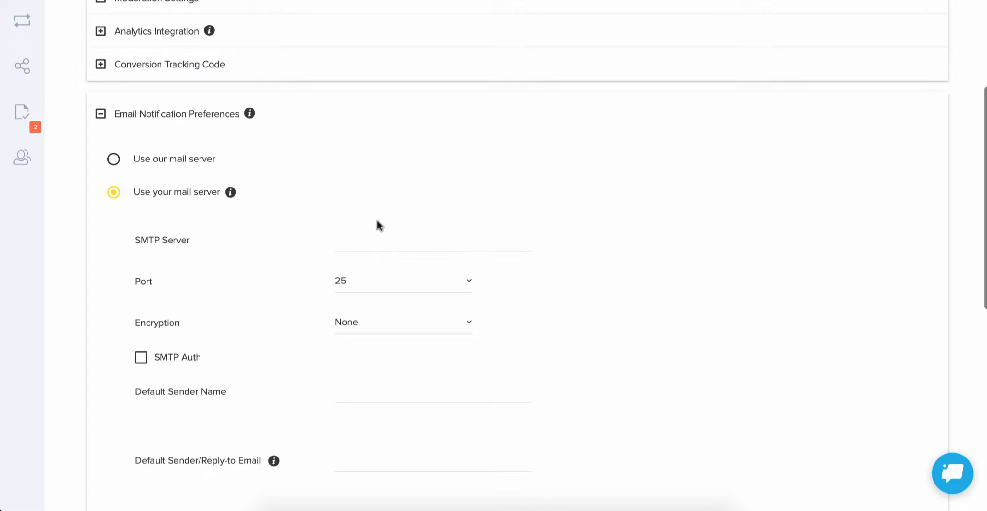
{"action": "mouse_move", "coordinate": [415, 416]}
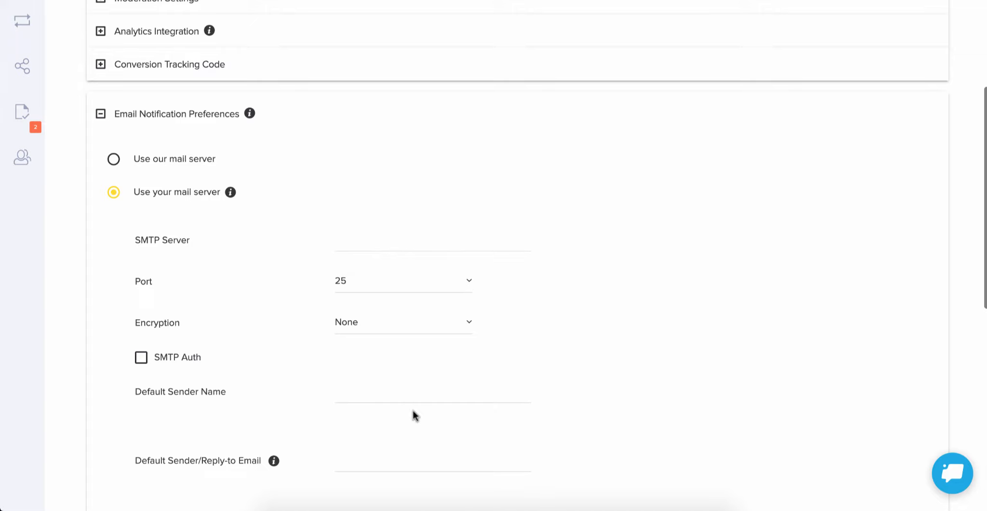
{"action": "mouse_move", "coordinate": [175, 248]}
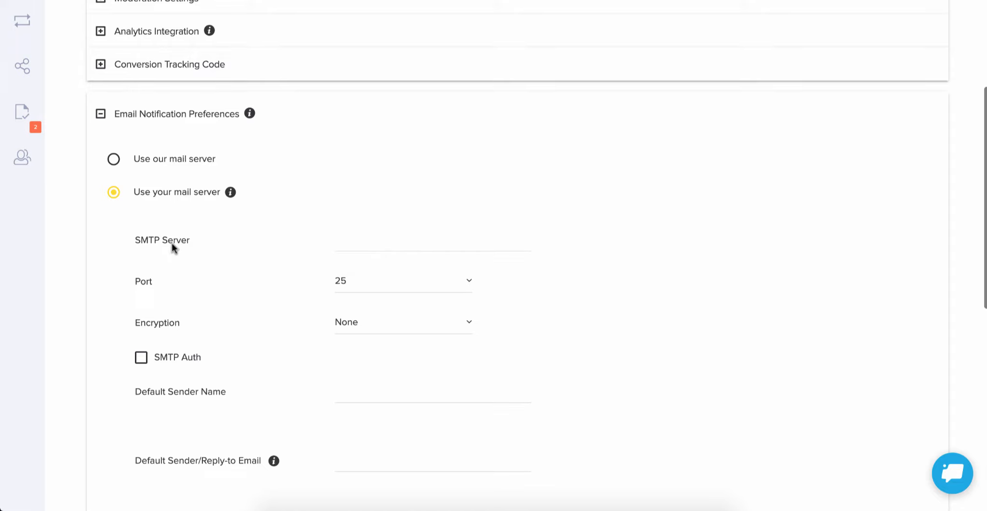
{"action": "mouse_move", "coordinate": [448, 239]}
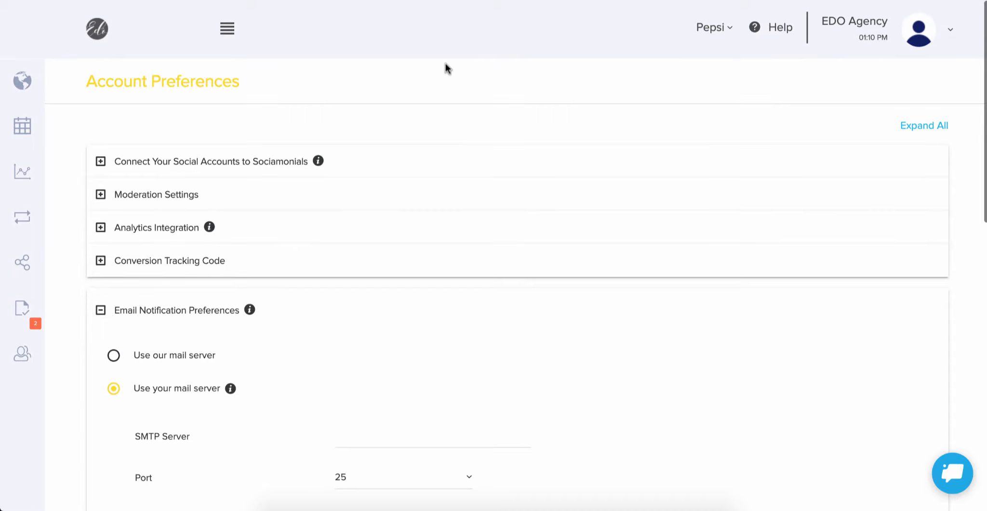
{"action": "mouse_move", "coordinate": [266, 24]}
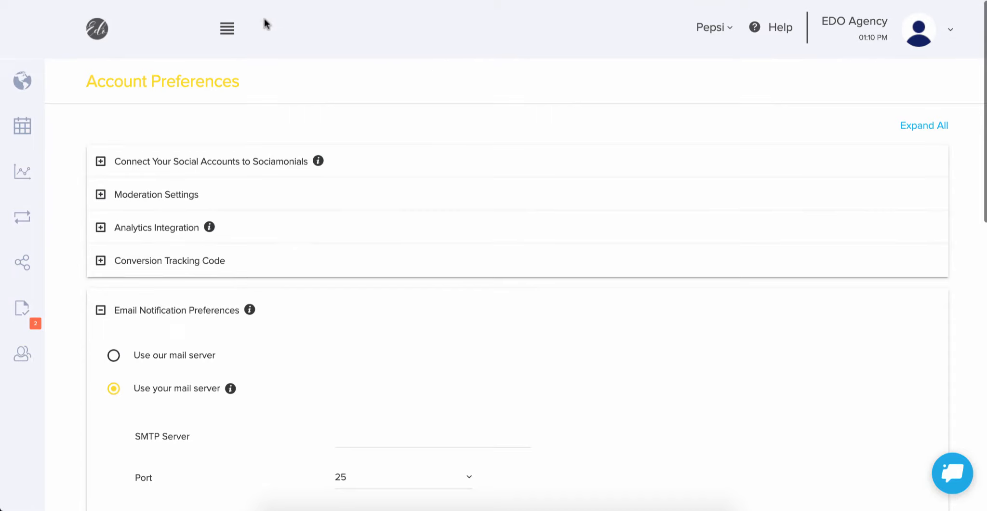
{"action": "mouse_move", "coordinate": [225, 53]}
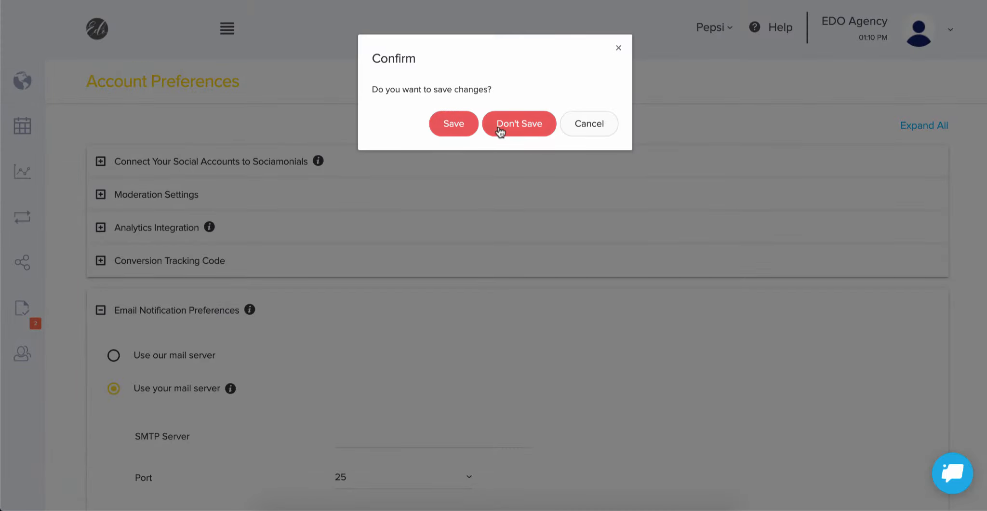
Step: Choose Don't Save to discard the mail server change and return to Publish
{"action": "left_click", "coordinate": [519, 123]}
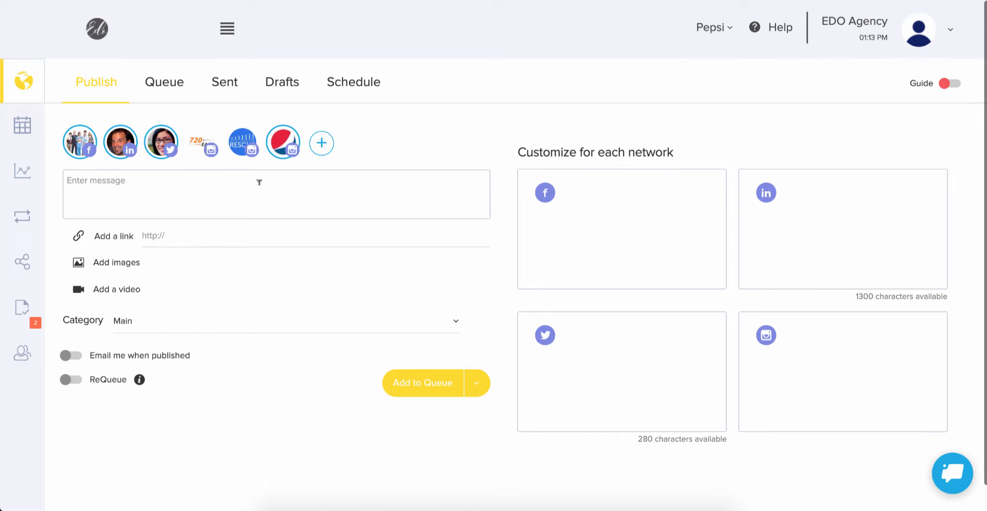
{"action": "mouse_move", "coordinate": [223, 184]}
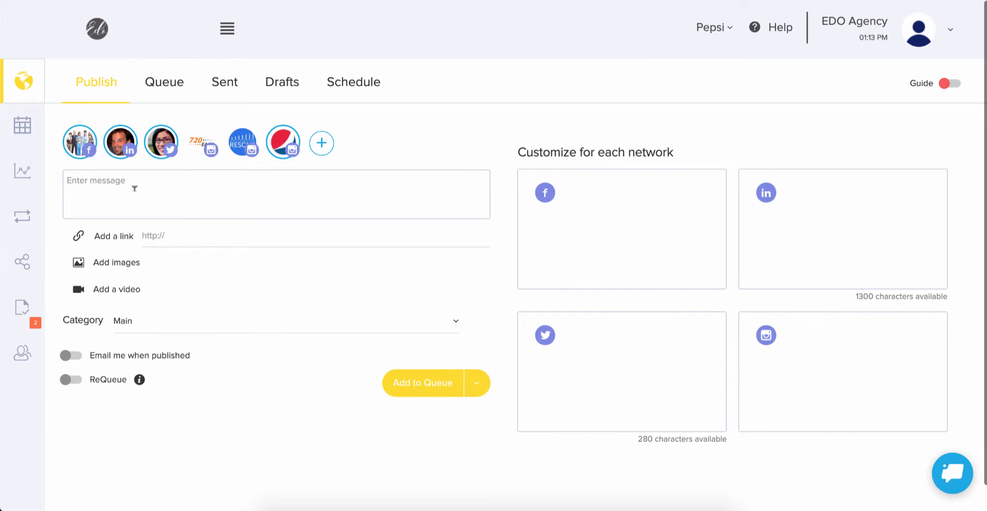
{"action": "mouse_move", "coordinate": [938, 37]}
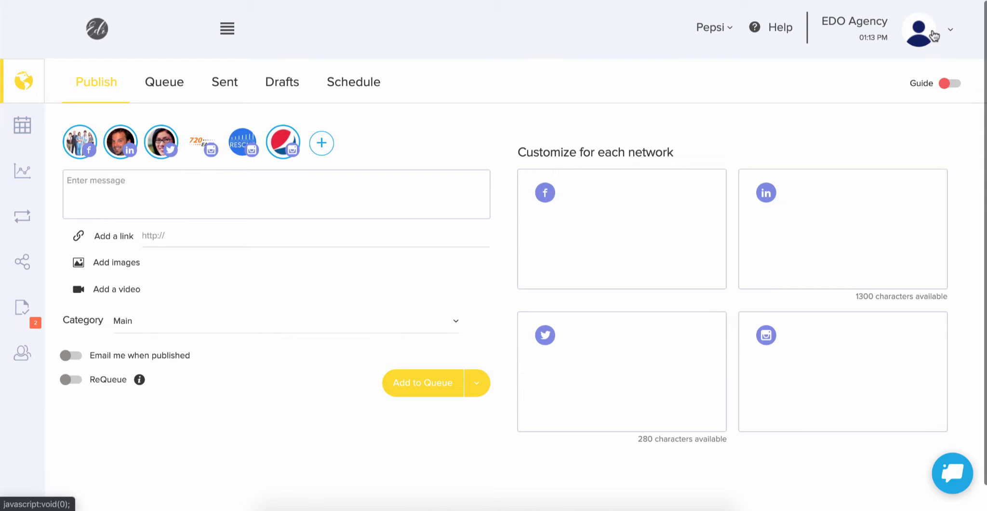
Step: Return to Agency Dashboard > White Label via the profile menu and scroll down
{"action": "left_click", "coordinate": [919, 30]}
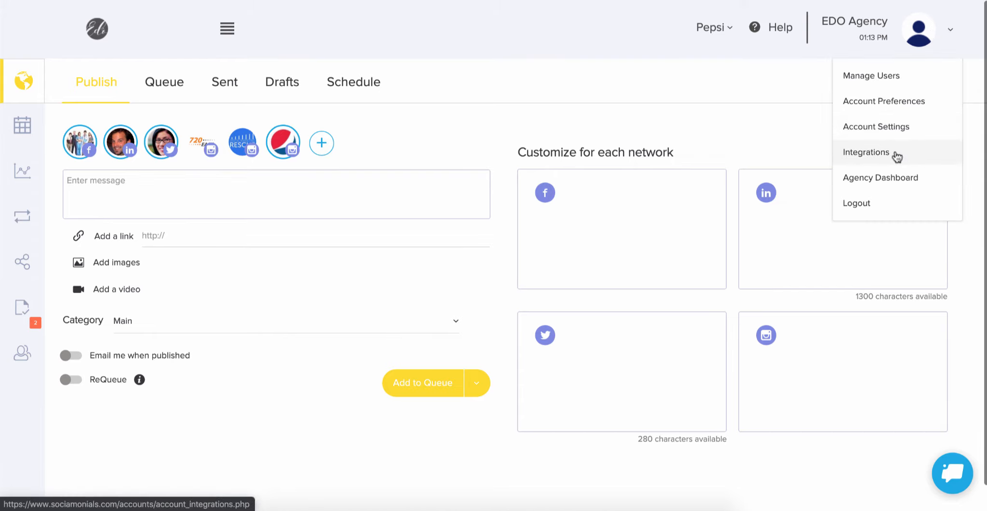
{"action": "left_click", "coordinate": [879, 177]}
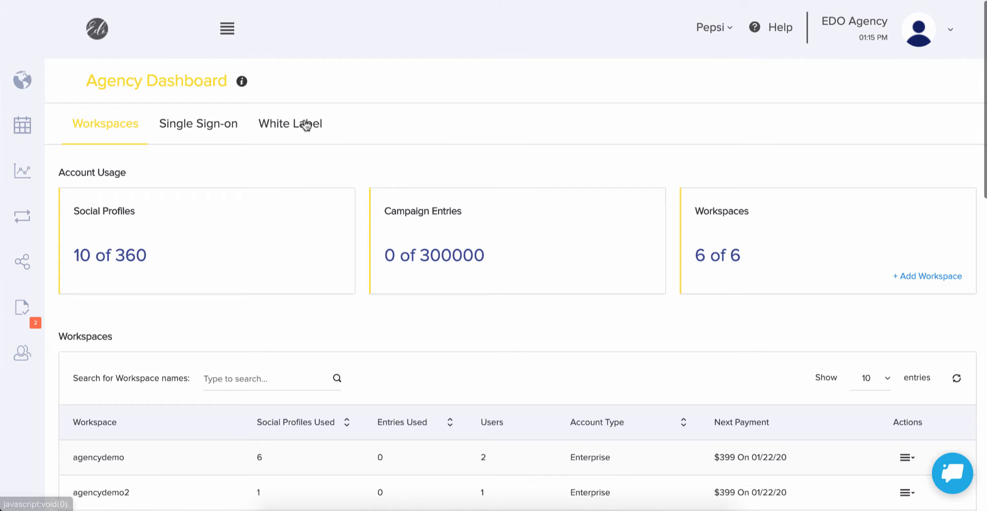
{"action": "left_click", "coordinate": [290, 123]}
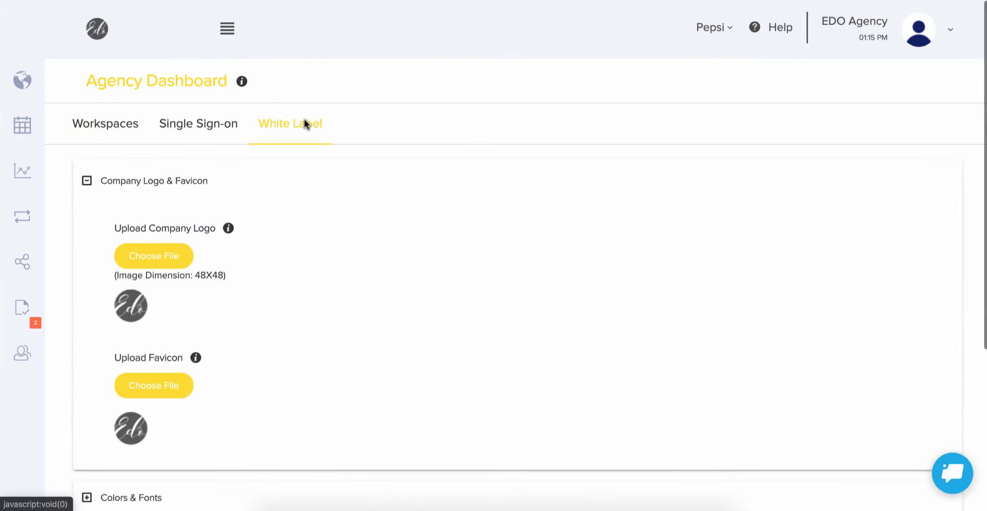
{"action": "scroll", "scroll_direction": "down", "scroll_amount": 3}
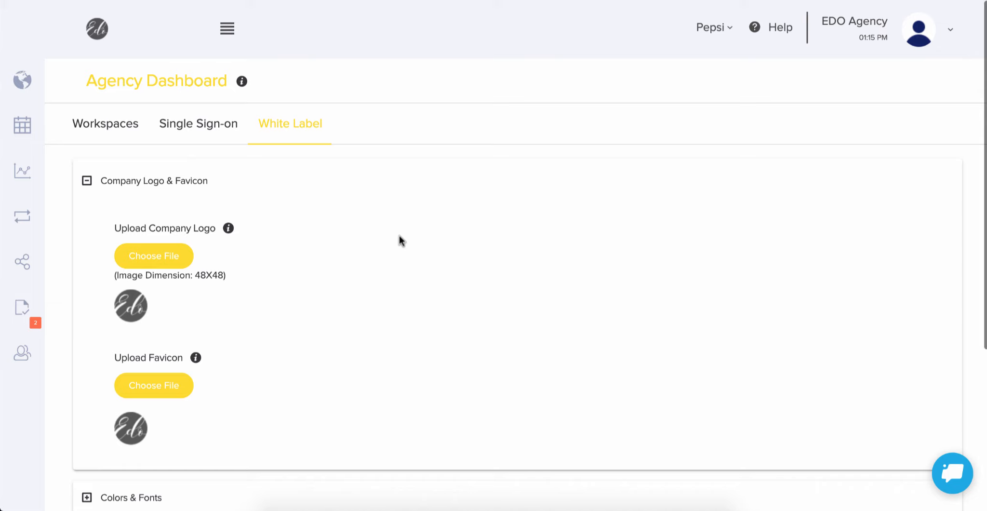
{"action": "mouse_move", "coordinate": [290, 123]}
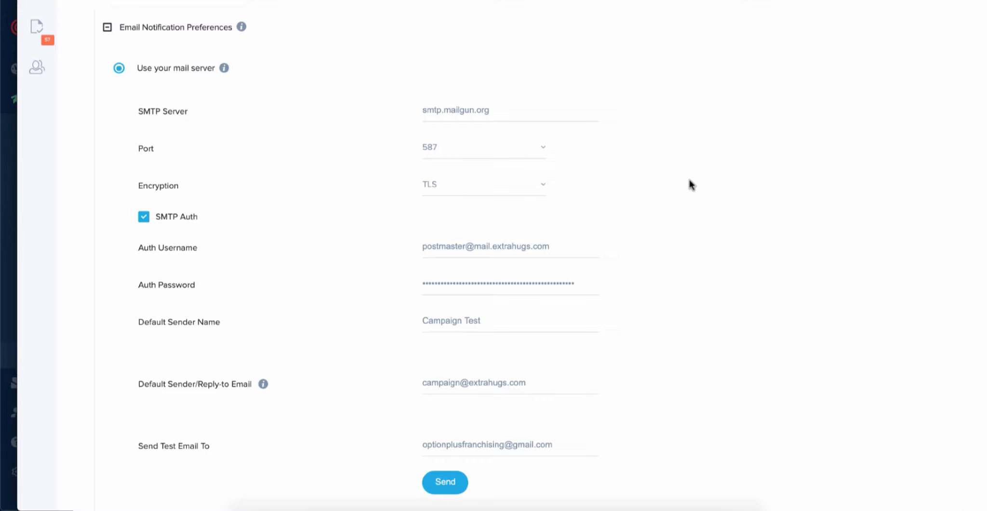
{"action": "mouse_move", "coordinate": [67, 155]}
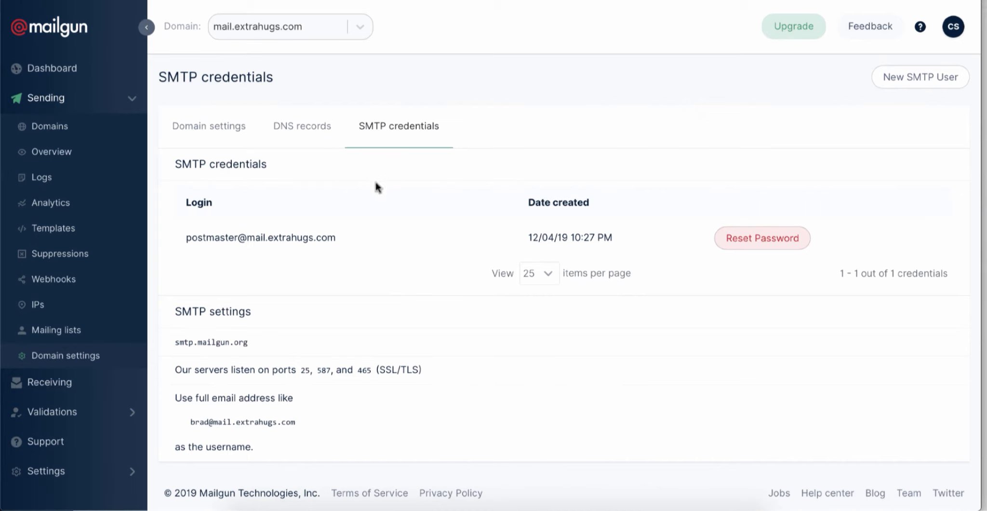
{"action": "mouse_move", "coordinate": [48, 126]}
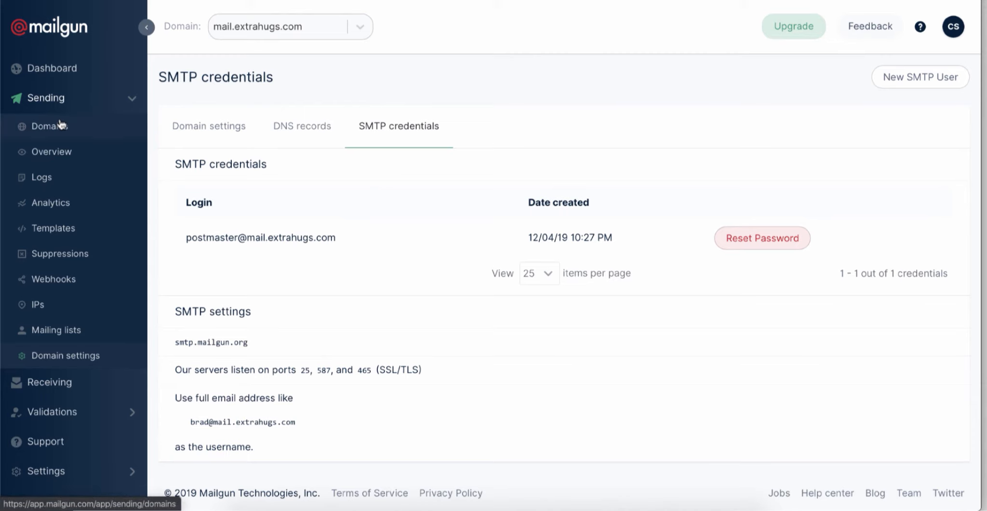
Step: Show Mailgun's Sending > Domains list with mail.extrahugs.com and its statistics
{"action": "left_click", "coordinate": [49, 126]}
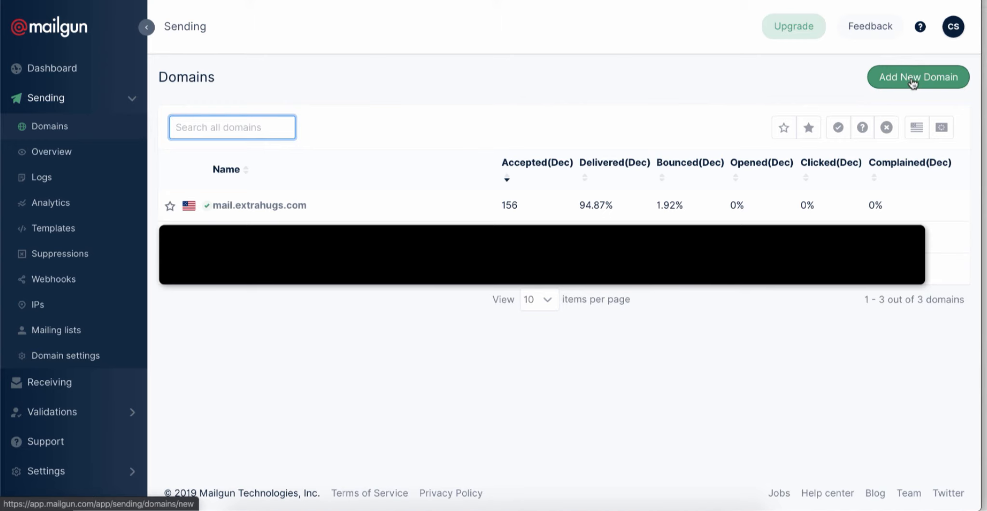
{"action": "mouse_move", "coordinate": [887, 88]}
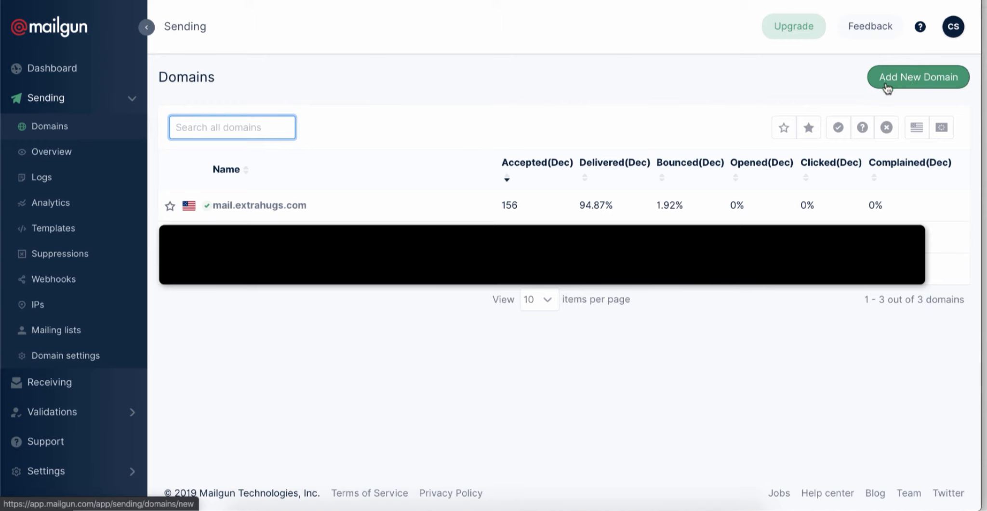
{"action": "mouse_move", "coordinate": [649, 93]}
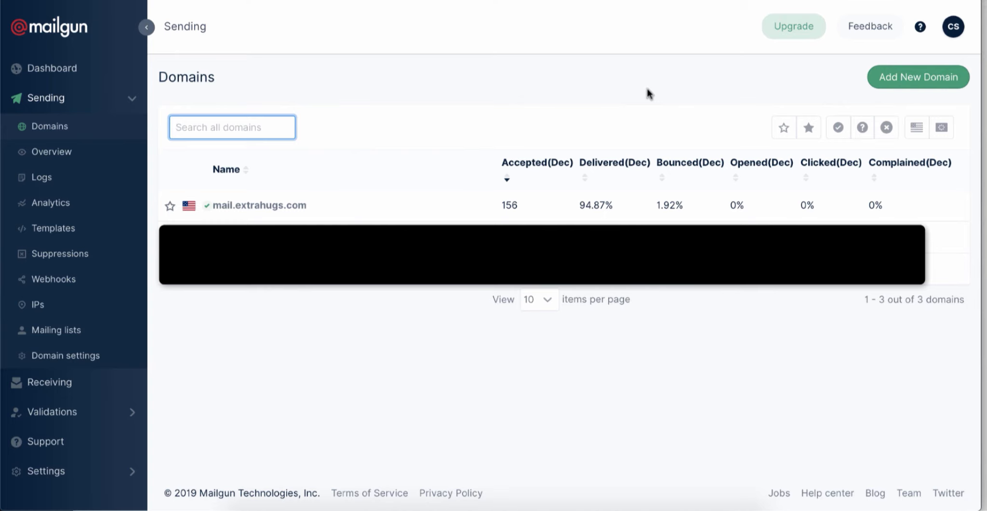
{"action": "mouse_move", "coordinate": [345, 114]}
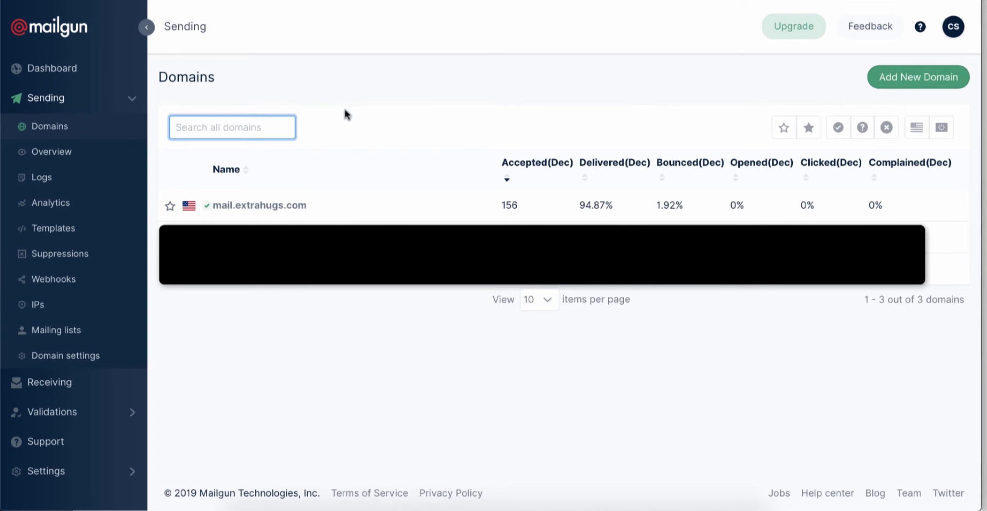
{"action": "mouse_move", "coordinate": [517, 105]}
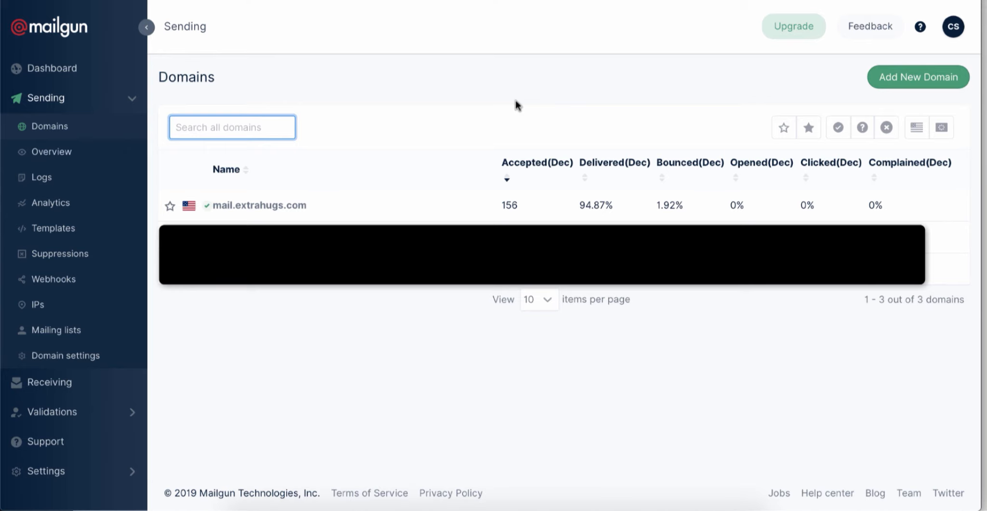
{"action": "mouse_move", "coordinate": [227, 145]}
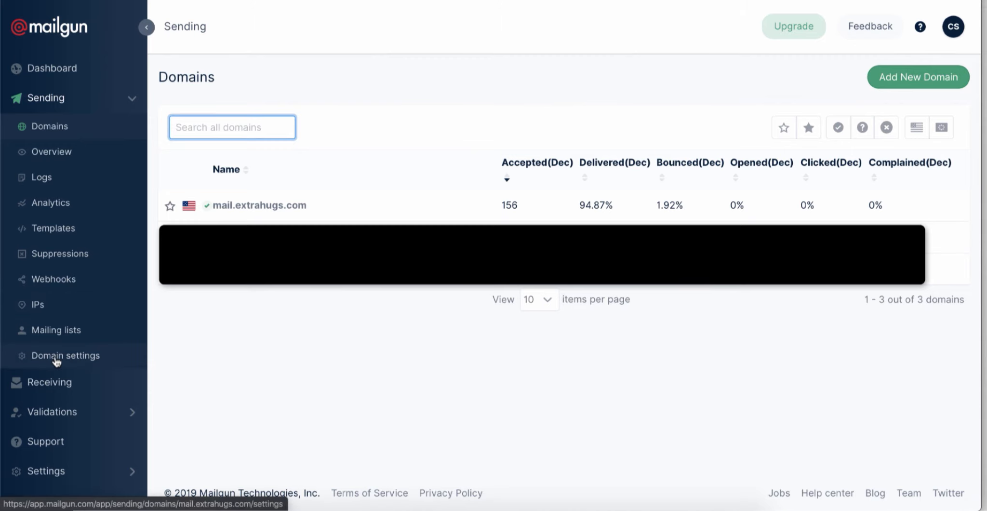
Step: View the SMTP credentials for mail.extrahugs.com in its Domain settings
{"action": "left_click", "coordinate": [65, 354]}
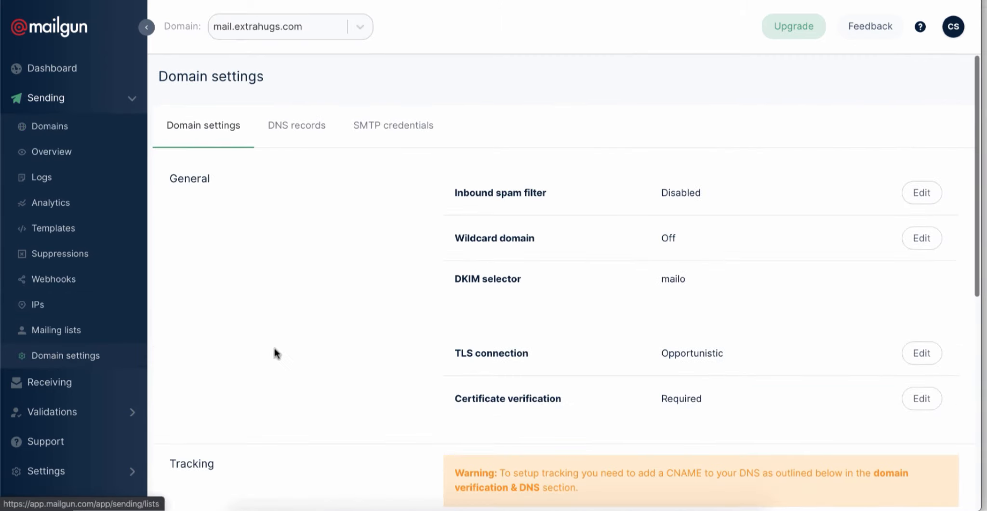
{"action": "mouse_move", "coordinate": [394, 124]}
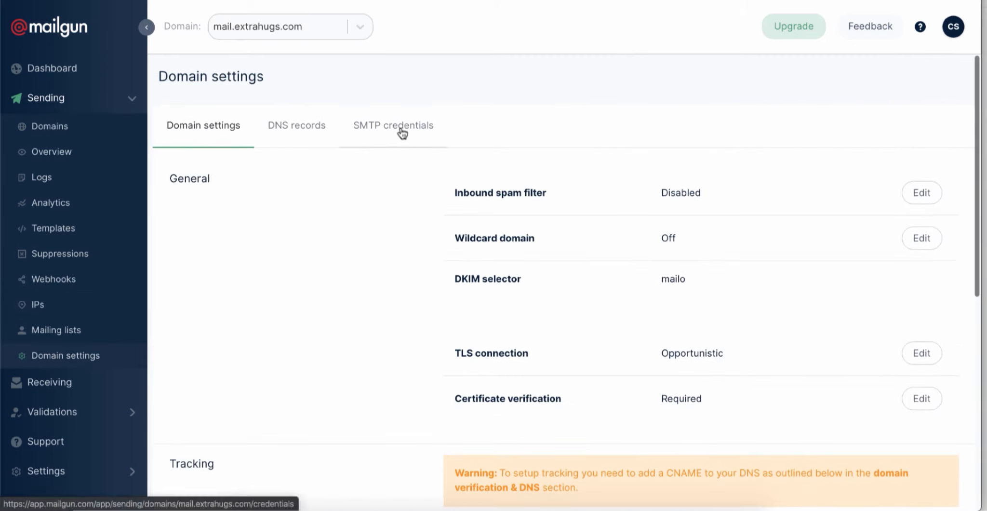
{"action": "left_click", "coordinate": [392, 125]}
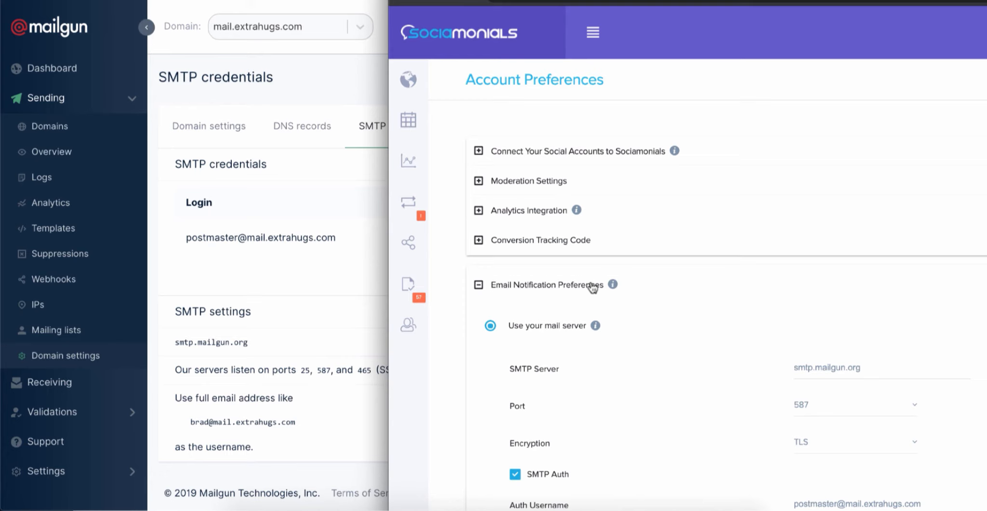
{"action": "mouse_move", "coordinate": [582, 334]}
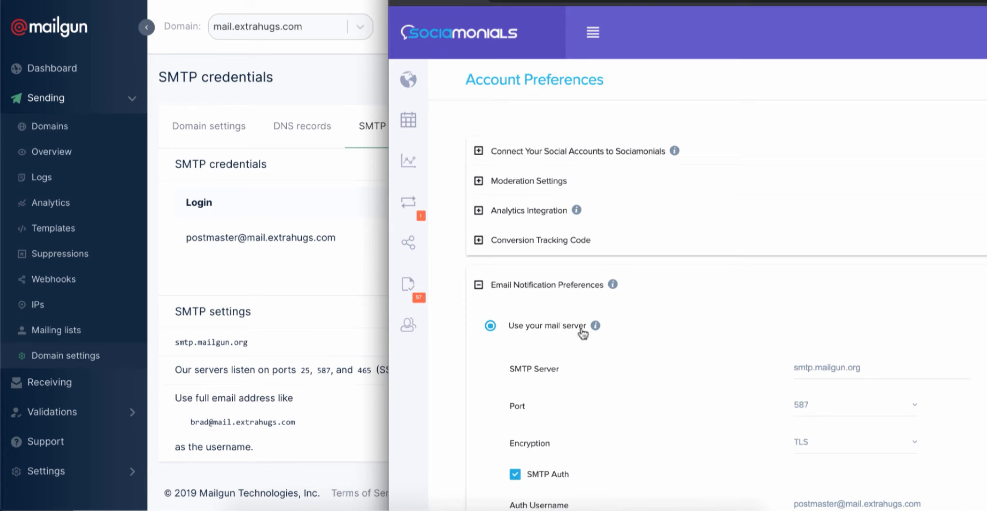
{"action": "scroll", "scroll_direction": "down", "scroll_amount": 3}
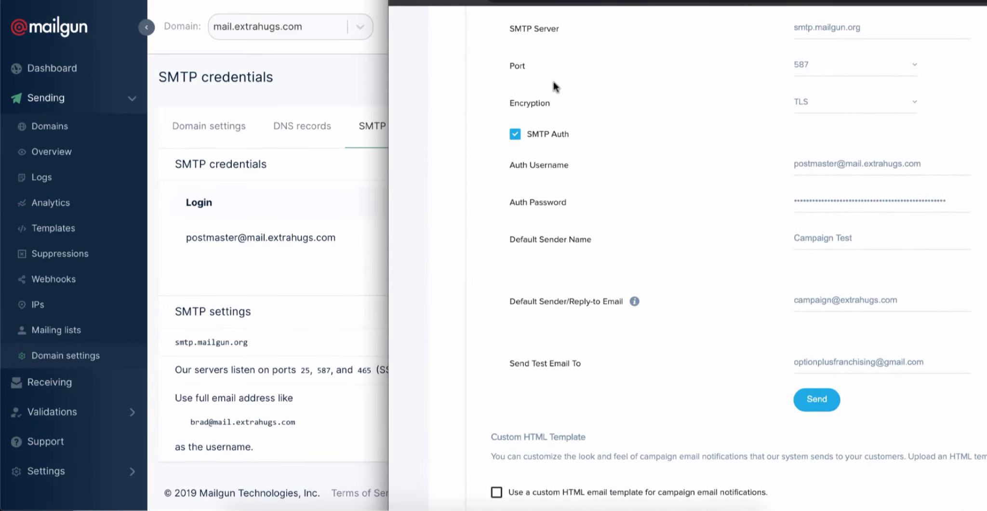
{"action": "mouse_move", "coordinate": [546, 34]}
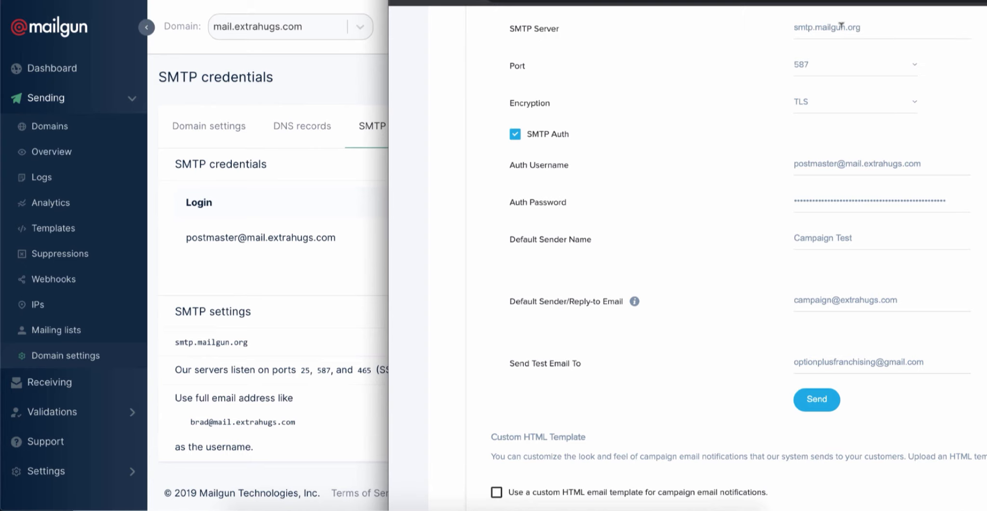
{"action": "mouse_move", "coordinate": [214, 334]}
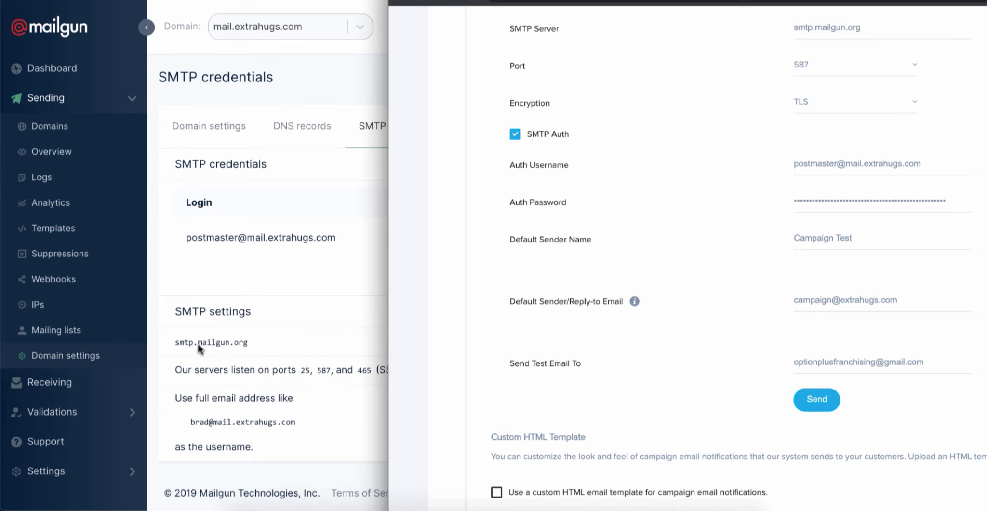
{"action": "mouse_move", "coordinate": [716, 129]}
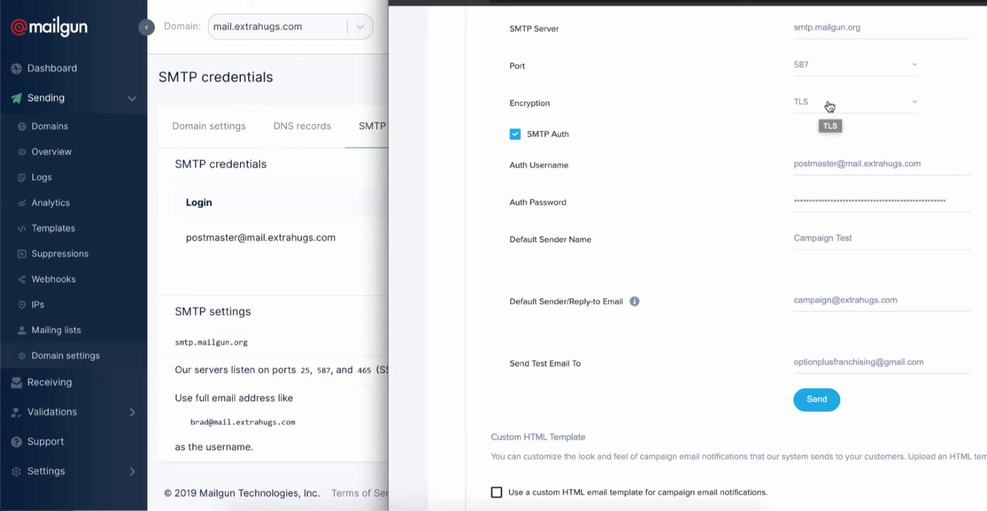
{"action": "mouse_move", "coordinate": [689, 393]}
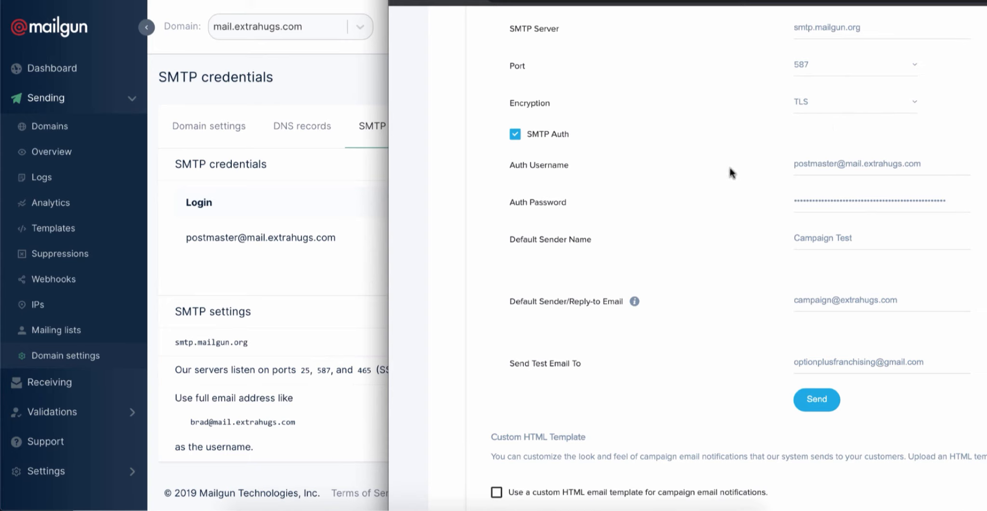
{"action": "mouse_move", "coordinate": [549, 145]}
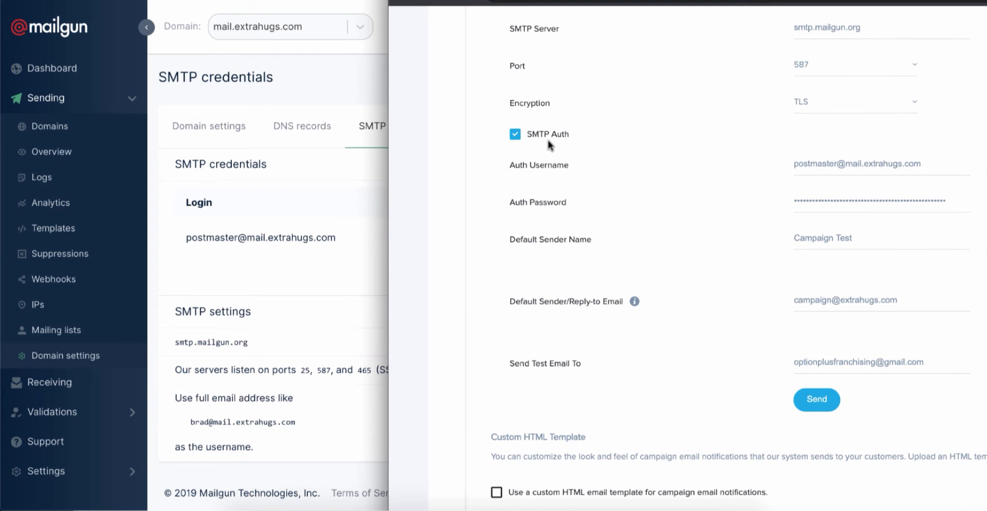
{"action": "mouse_move", "coordinate": [509, 172]}
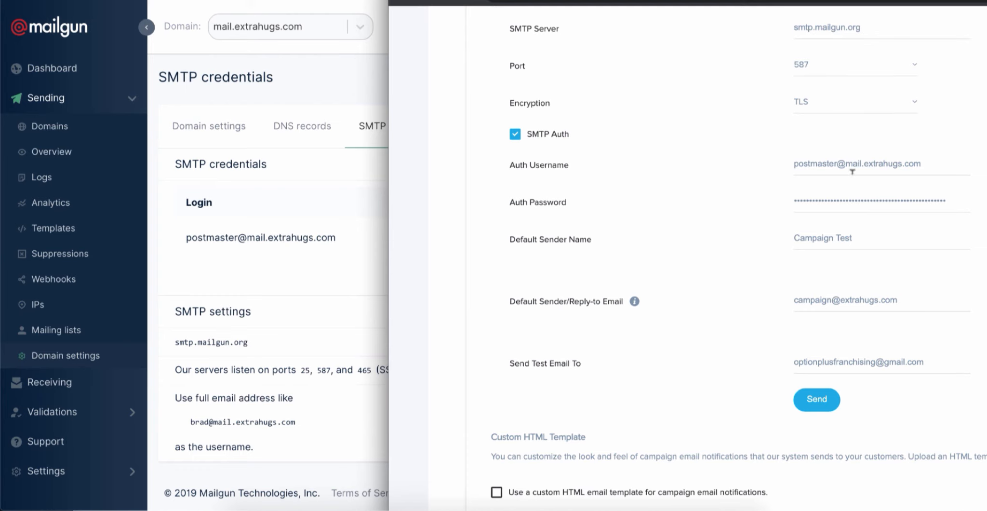
{"action": "mouse_move", "coordinate": [914, 160]}
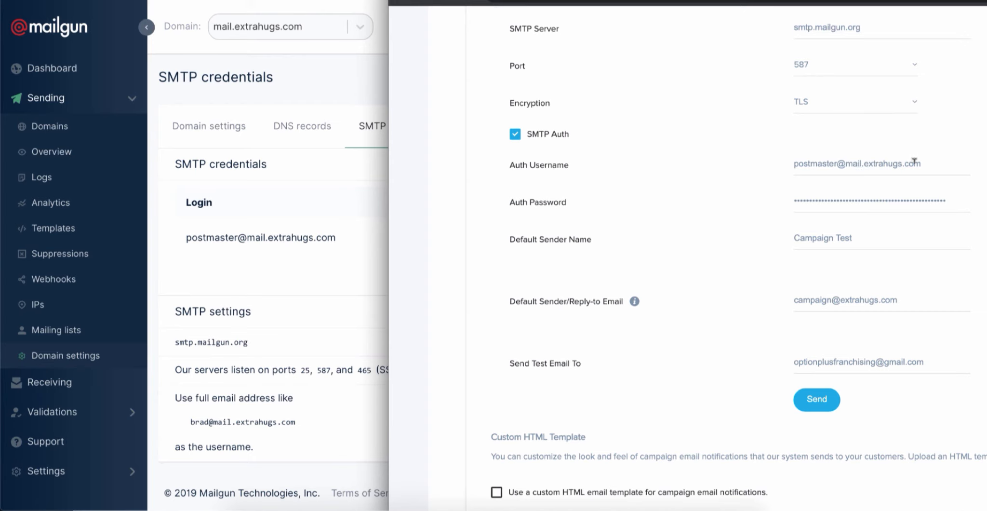
{"action": "mouse_move", "coordinate": [278, 251]}
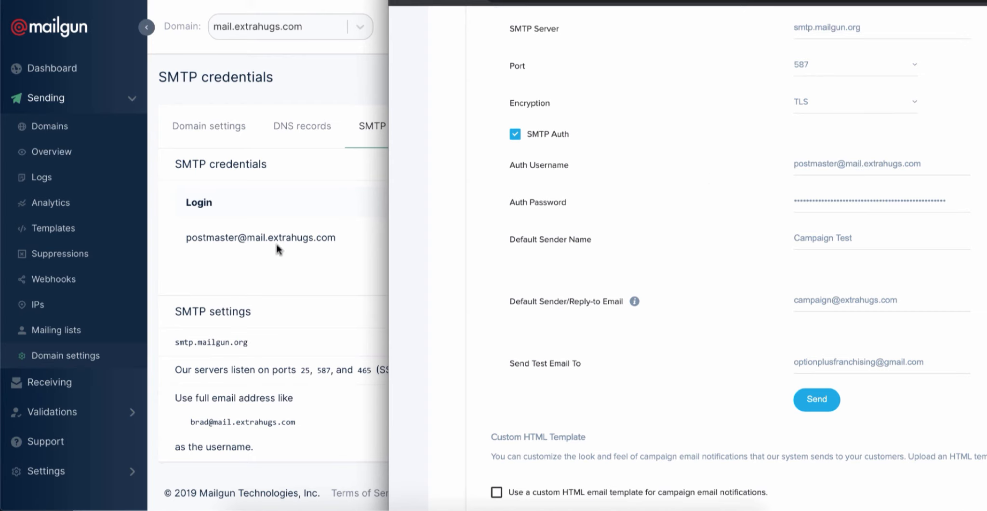
{"action": "mouse_move", "coordinate": [297, 246]}
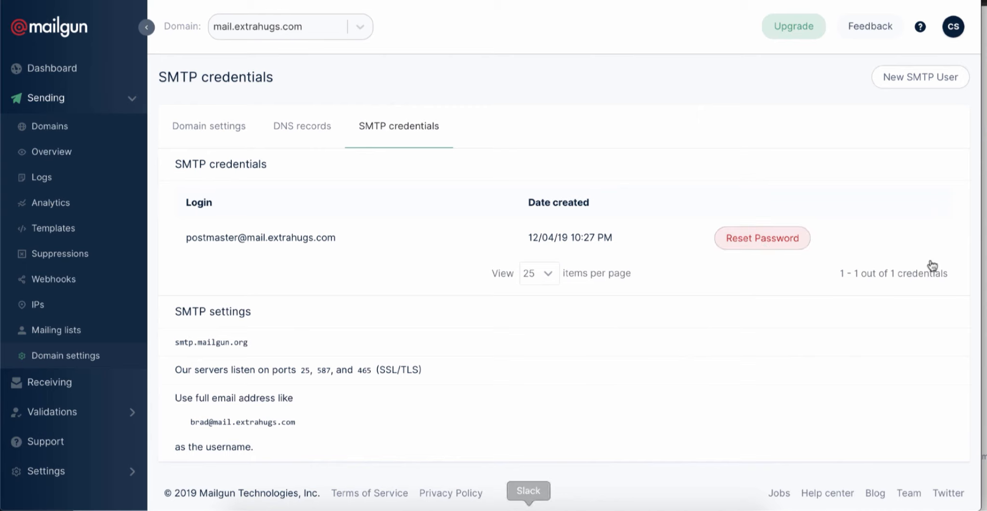
{"action": "mouse_move", "coordinate": [822, 253]}
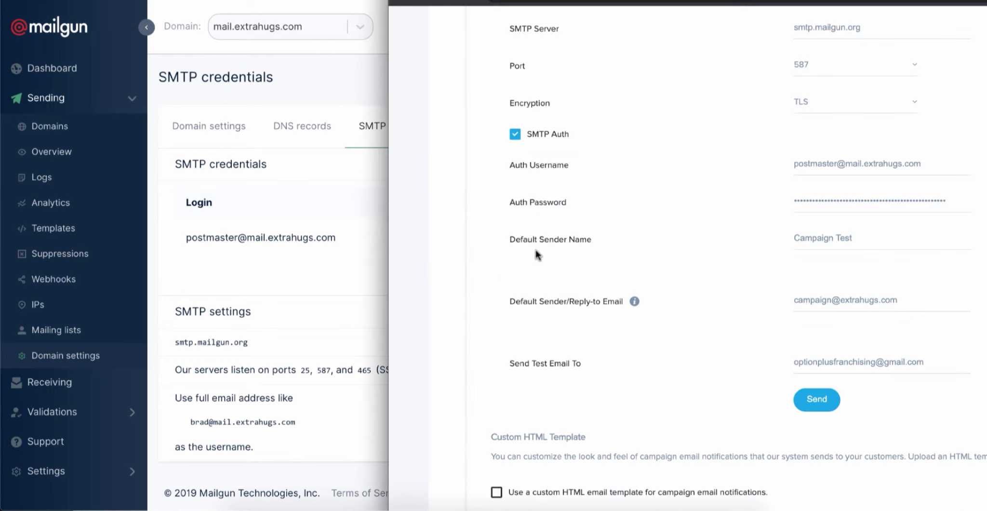
{"action": "left_click", "coordinate": [846, 238]}
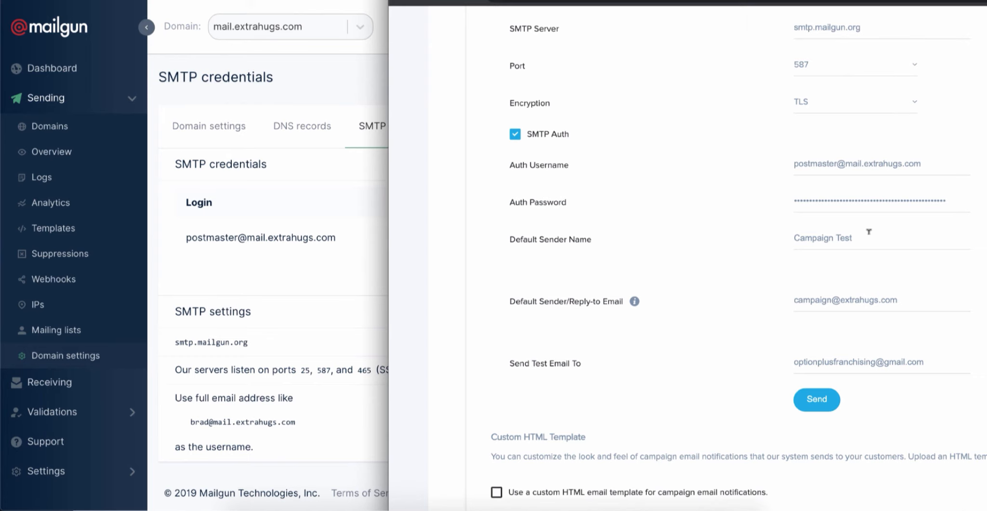
{"action": "mouse_move", "coordinate": [534, 306]}
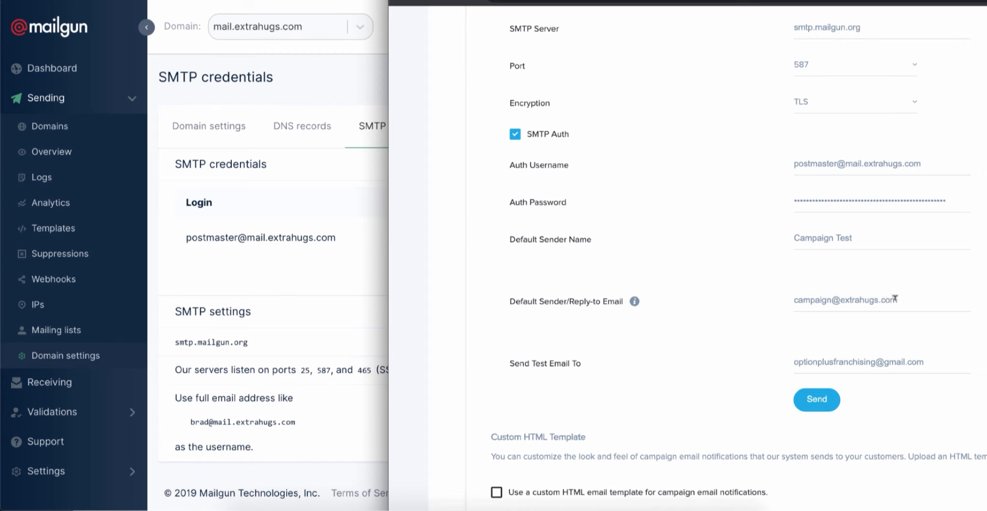
{"action": "mouse_move", "coordinate": [898, 281]}
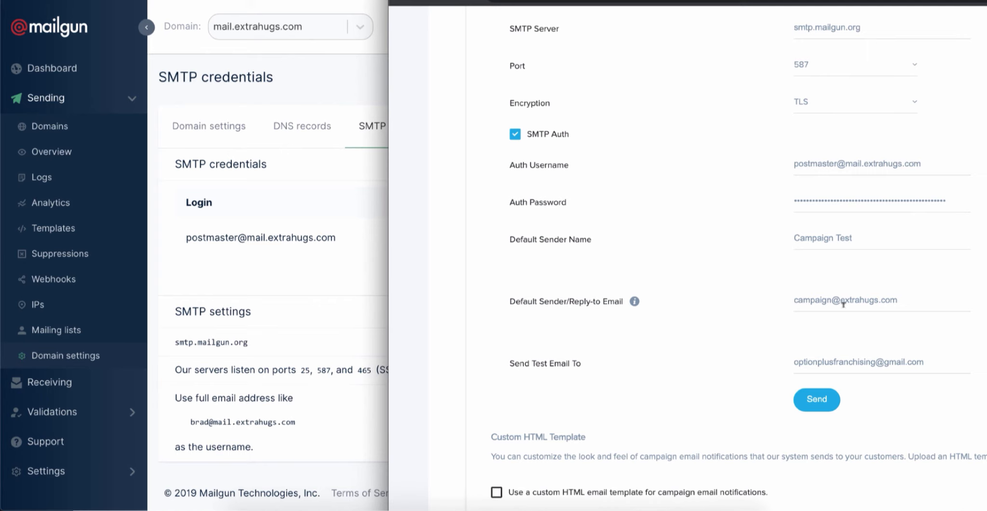
{"action": "mouse_move", "coordinate": [856, 300]}
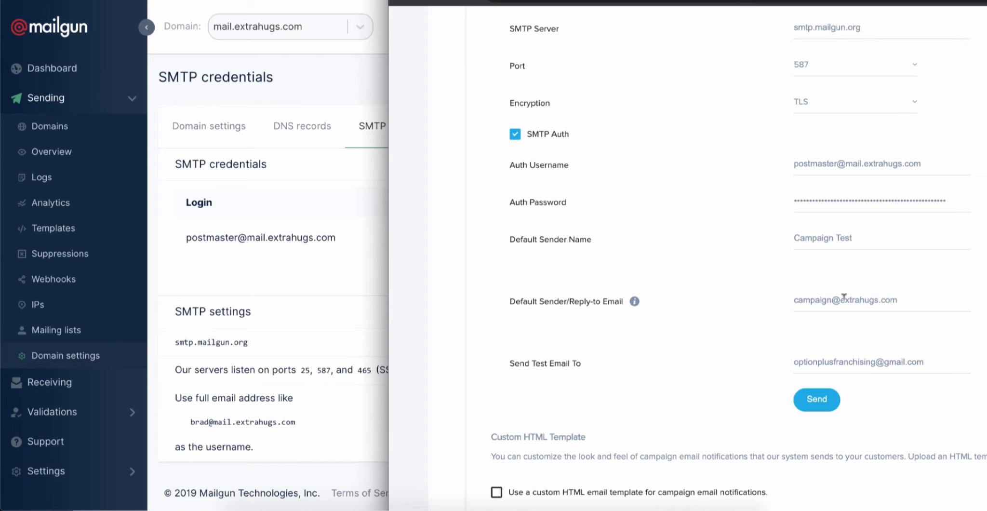
{"action": "mouse_move", "coordinate": [847, 299]}
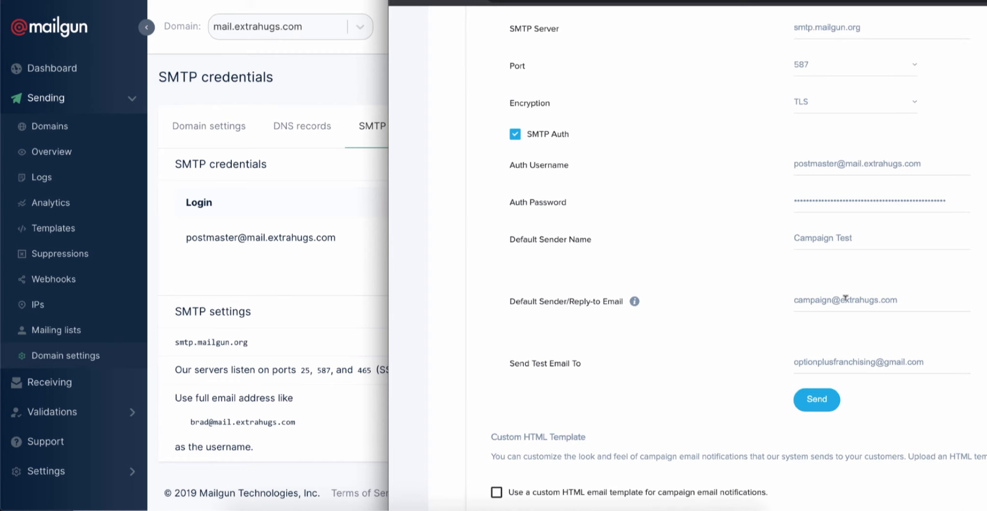
{"action": "mouse_move", "coordinate": [714, 264]}
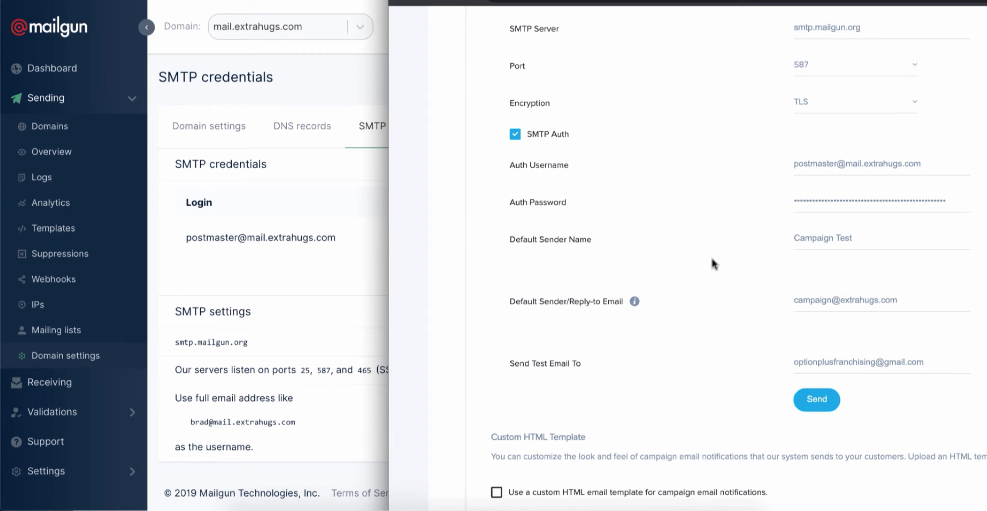
{"action": "mouse_move", "coordinate": [609, 312]}
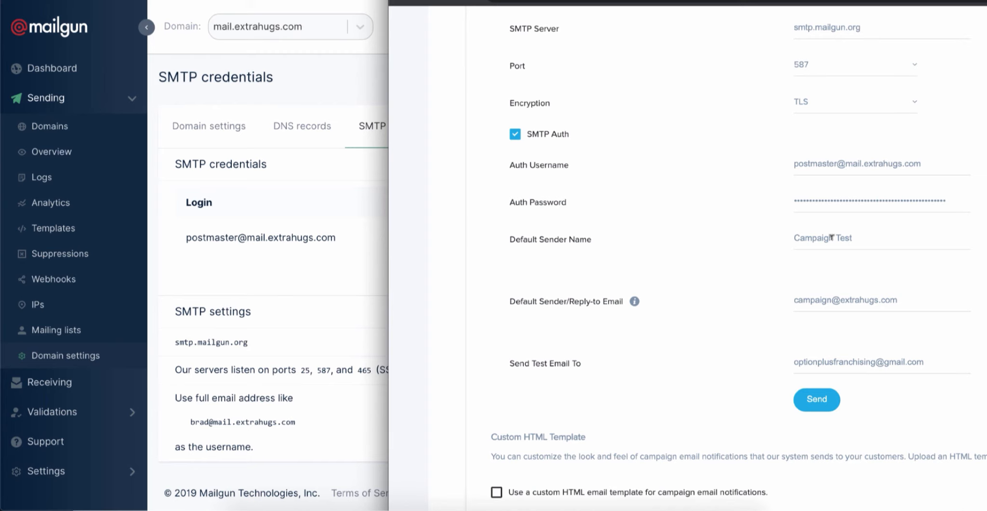
{"action": "mouse_move", "coordinate": [850, 295]}
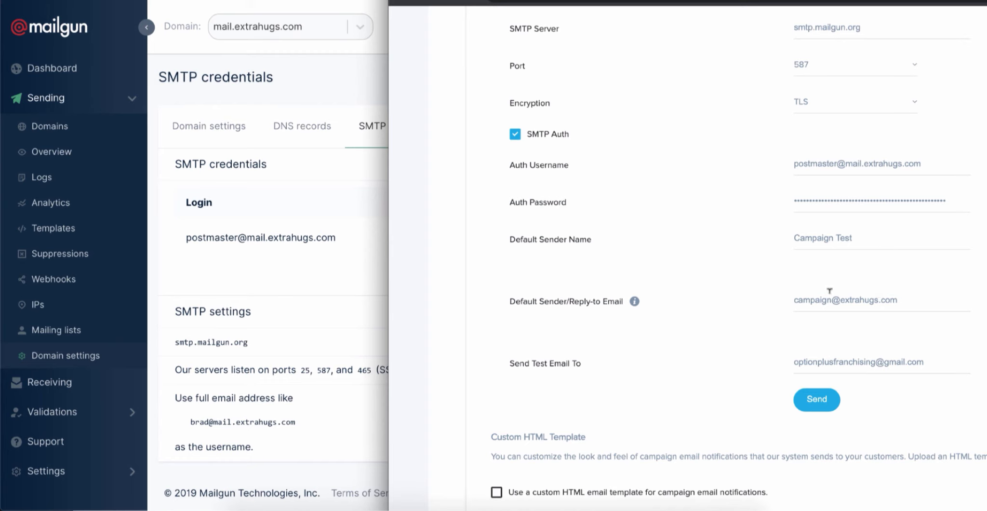
{"action": "mouse_move", "coordinate": [873, 290]}
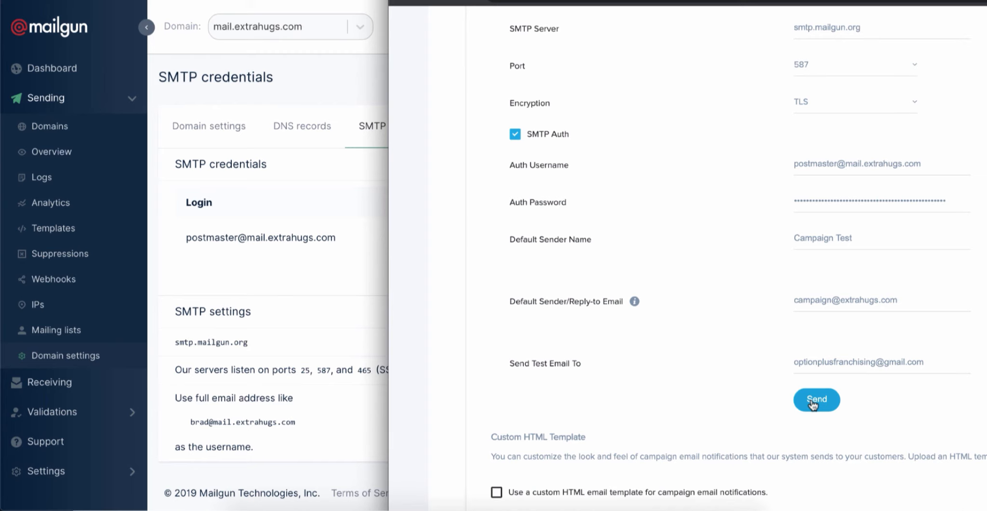
{"action": "mouse_move", "coordinate": [724, 298]}
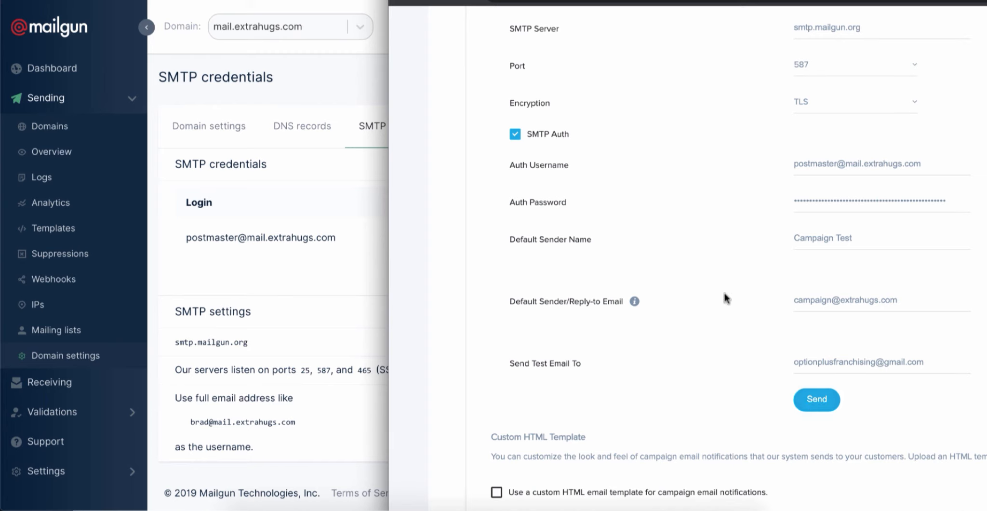